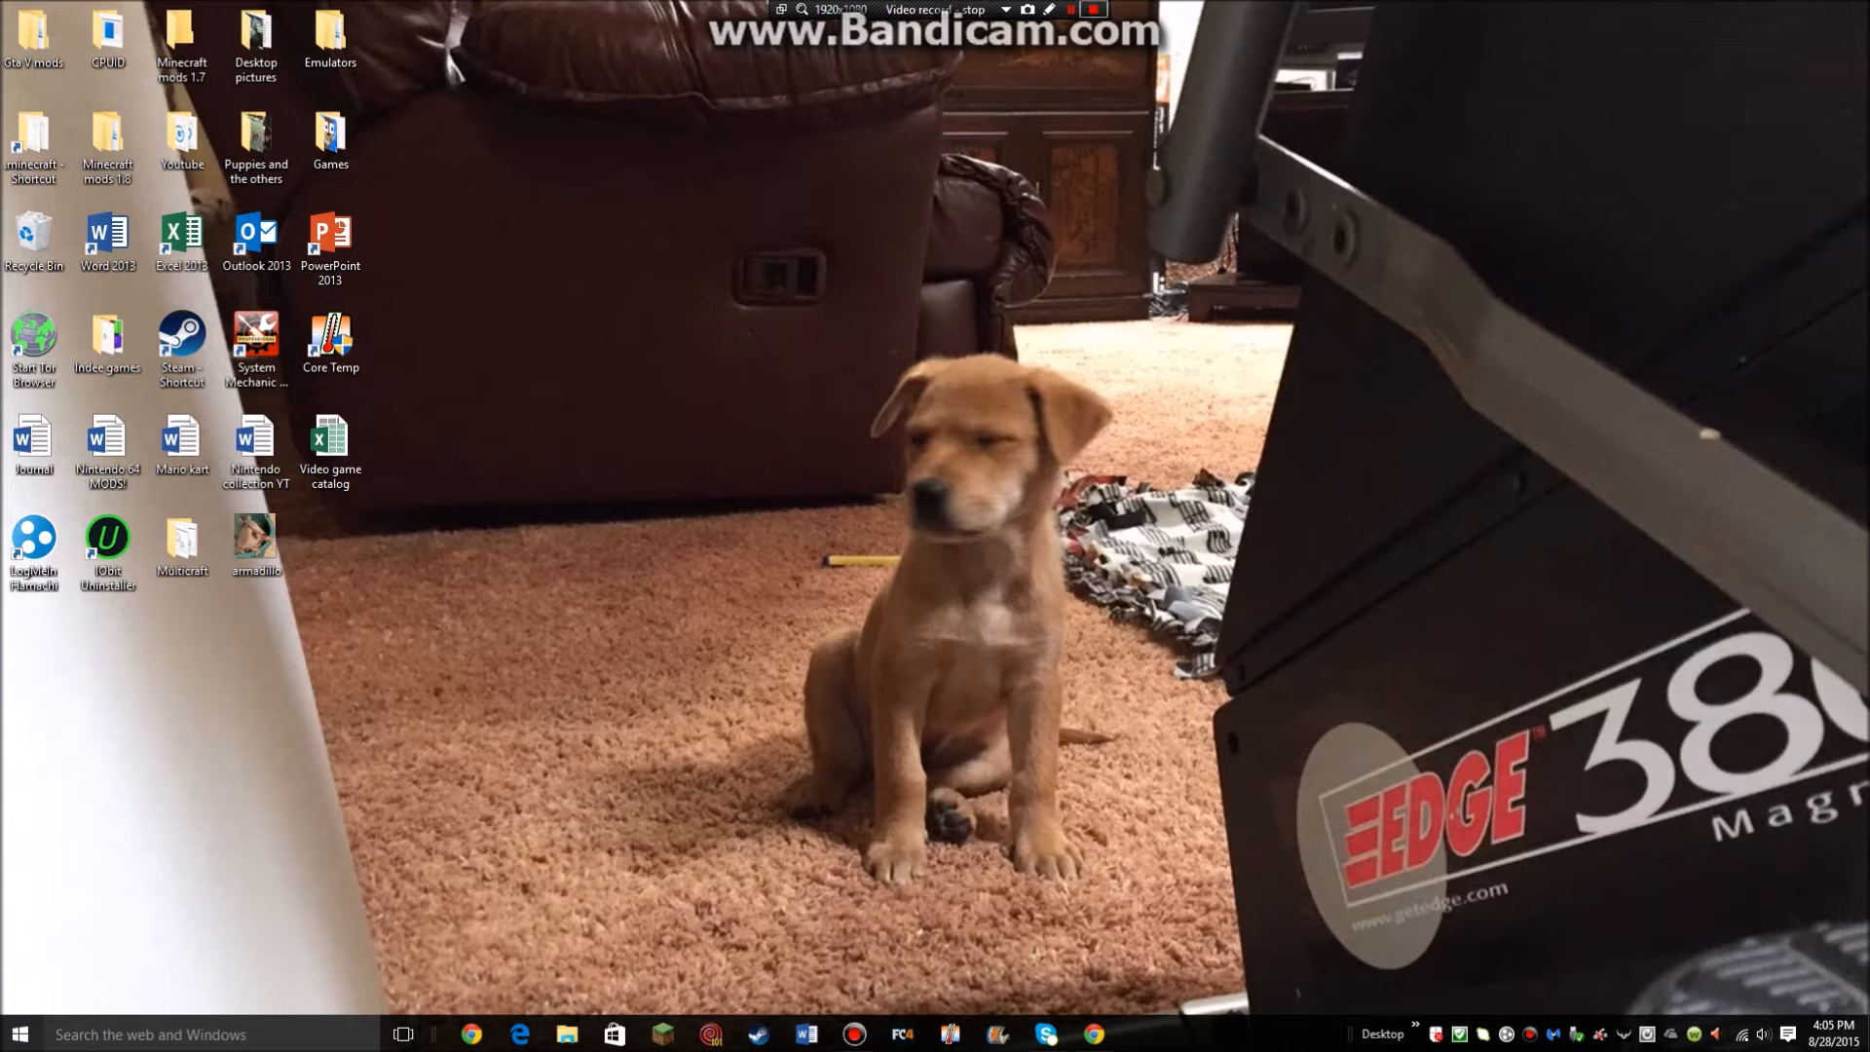
Launch Chrome and load the DeviantArt Windows classic theme page for Windows 8 RTM, 8.1, 10
left_click(1099, 12)
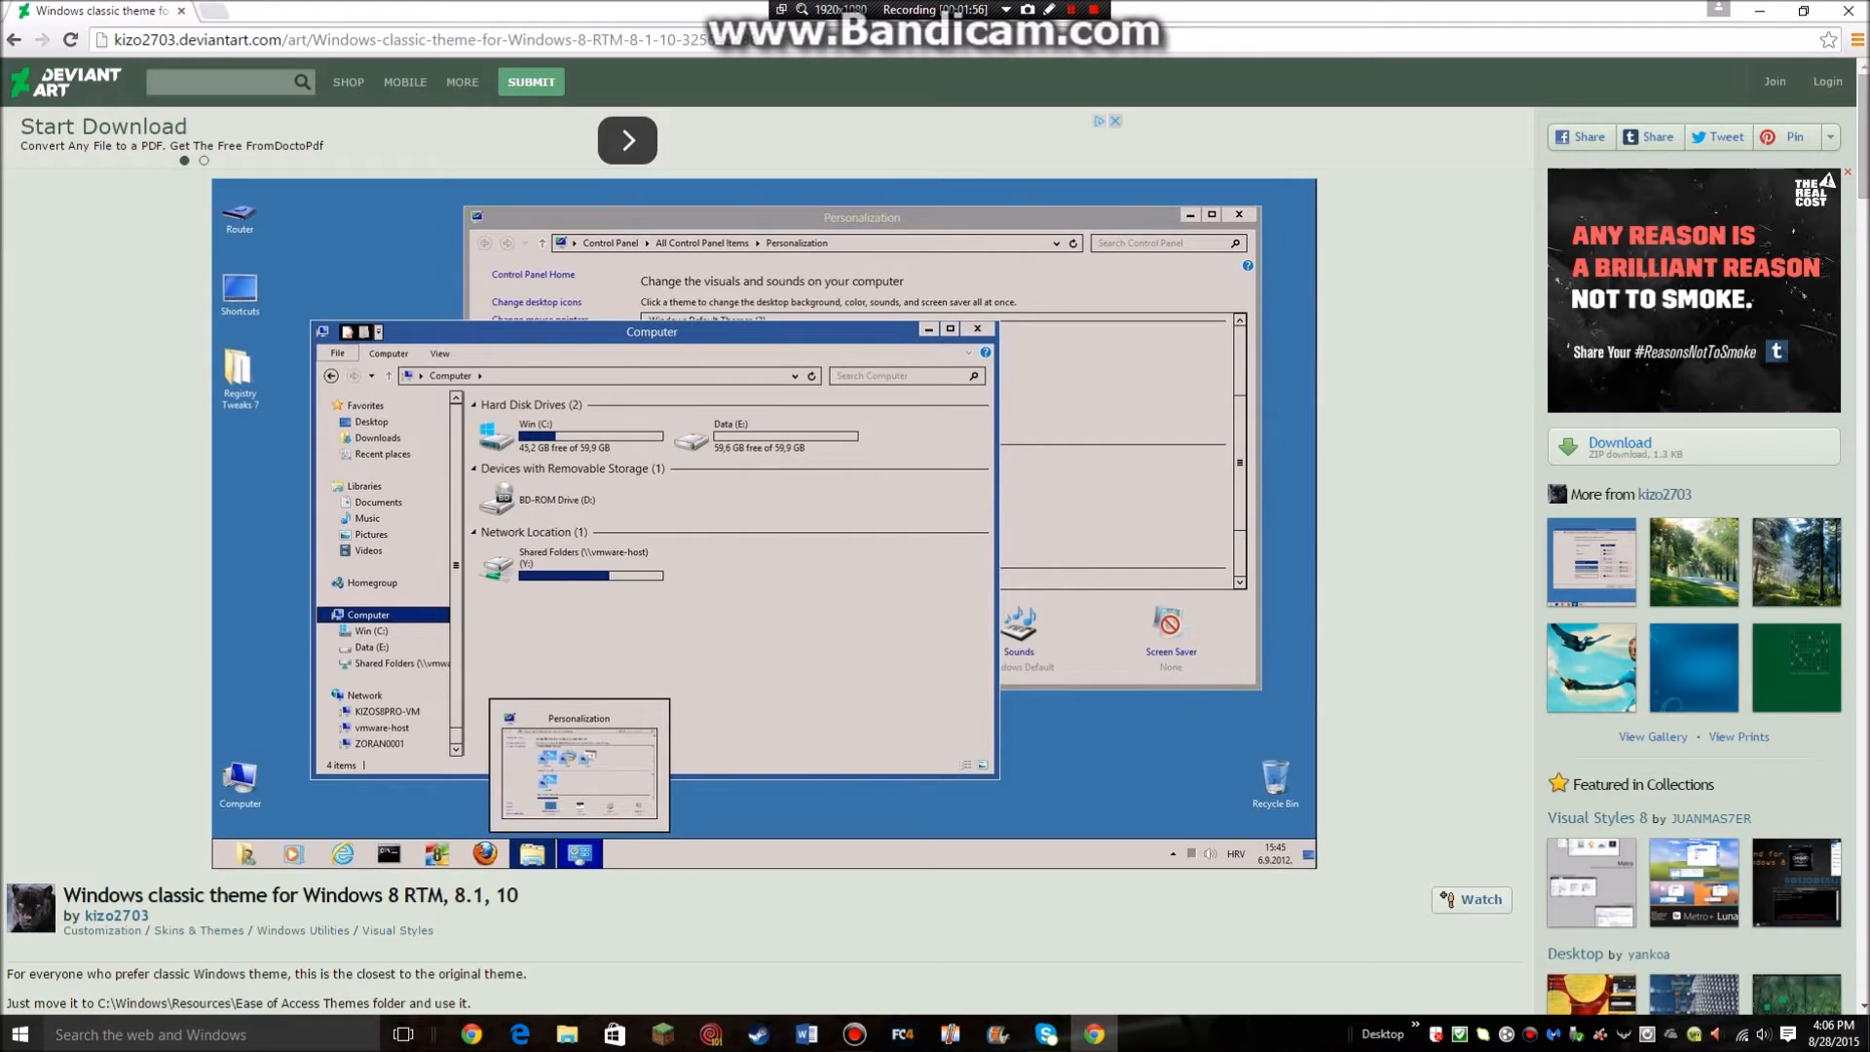
scroll("down", 3)
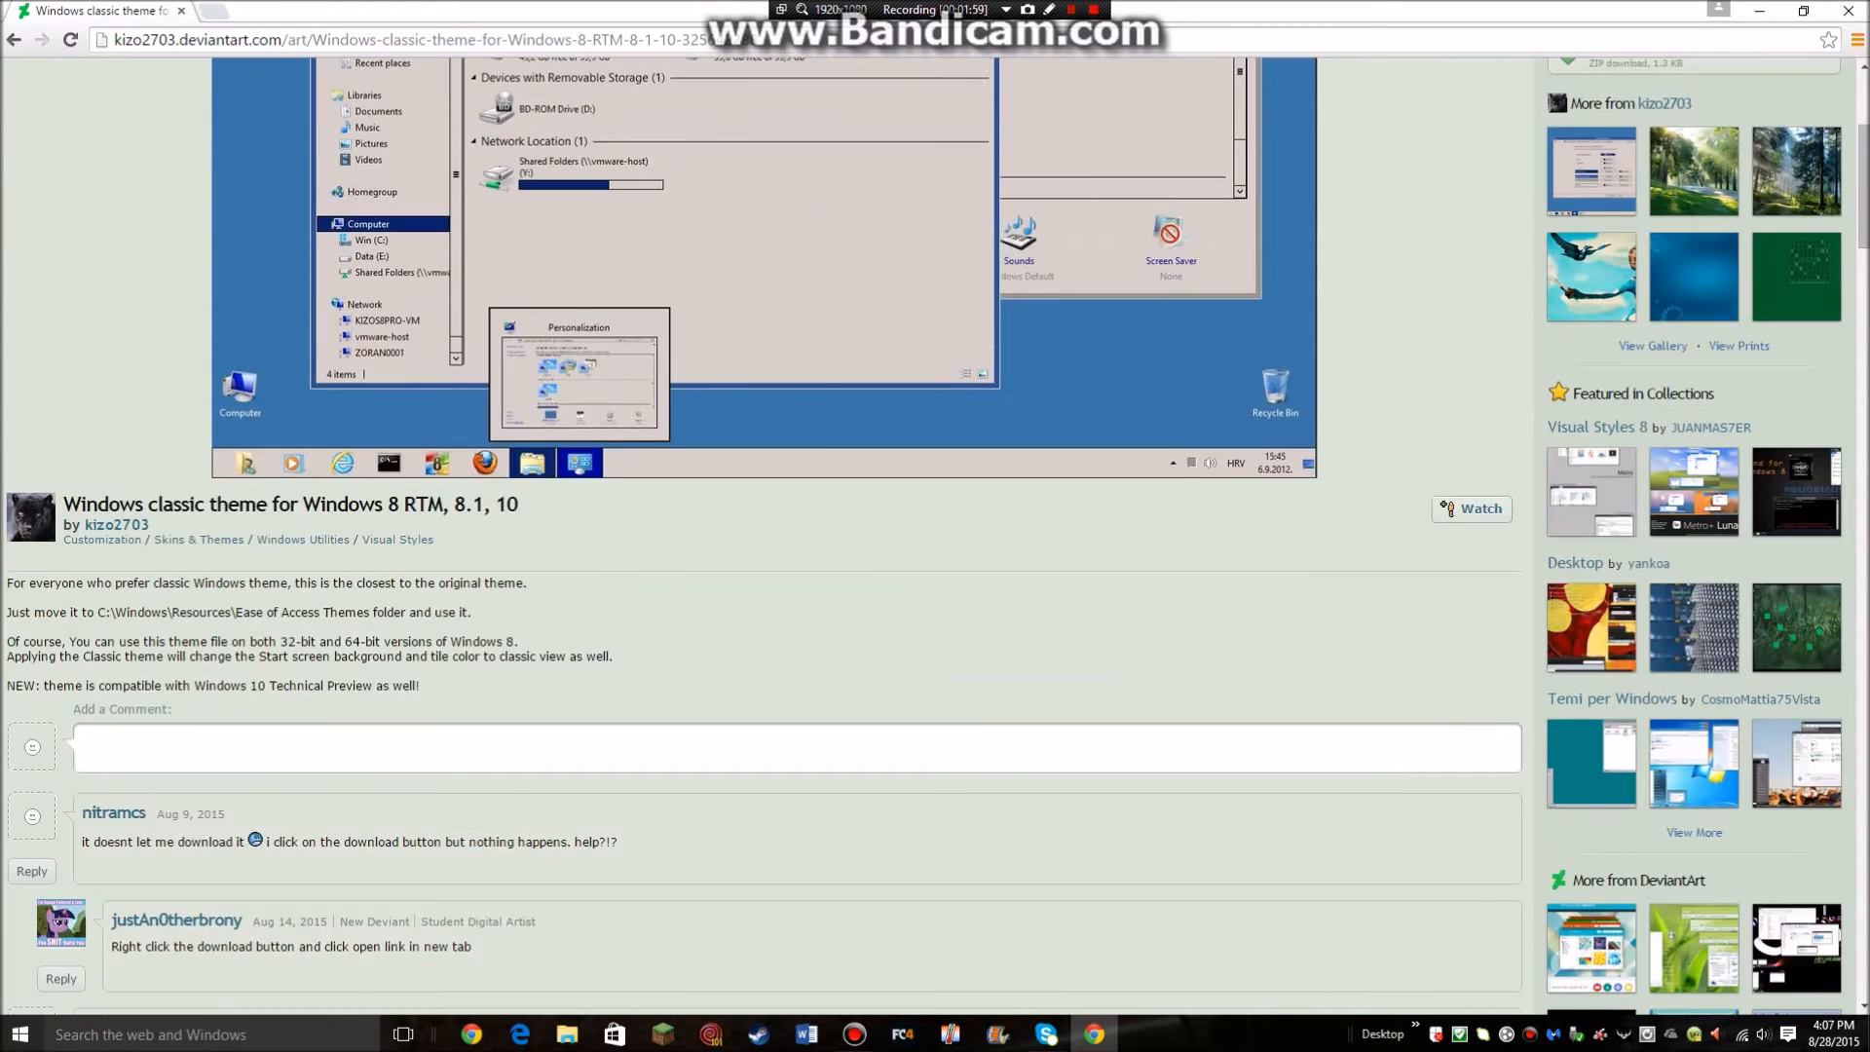
scroll("down", 3)
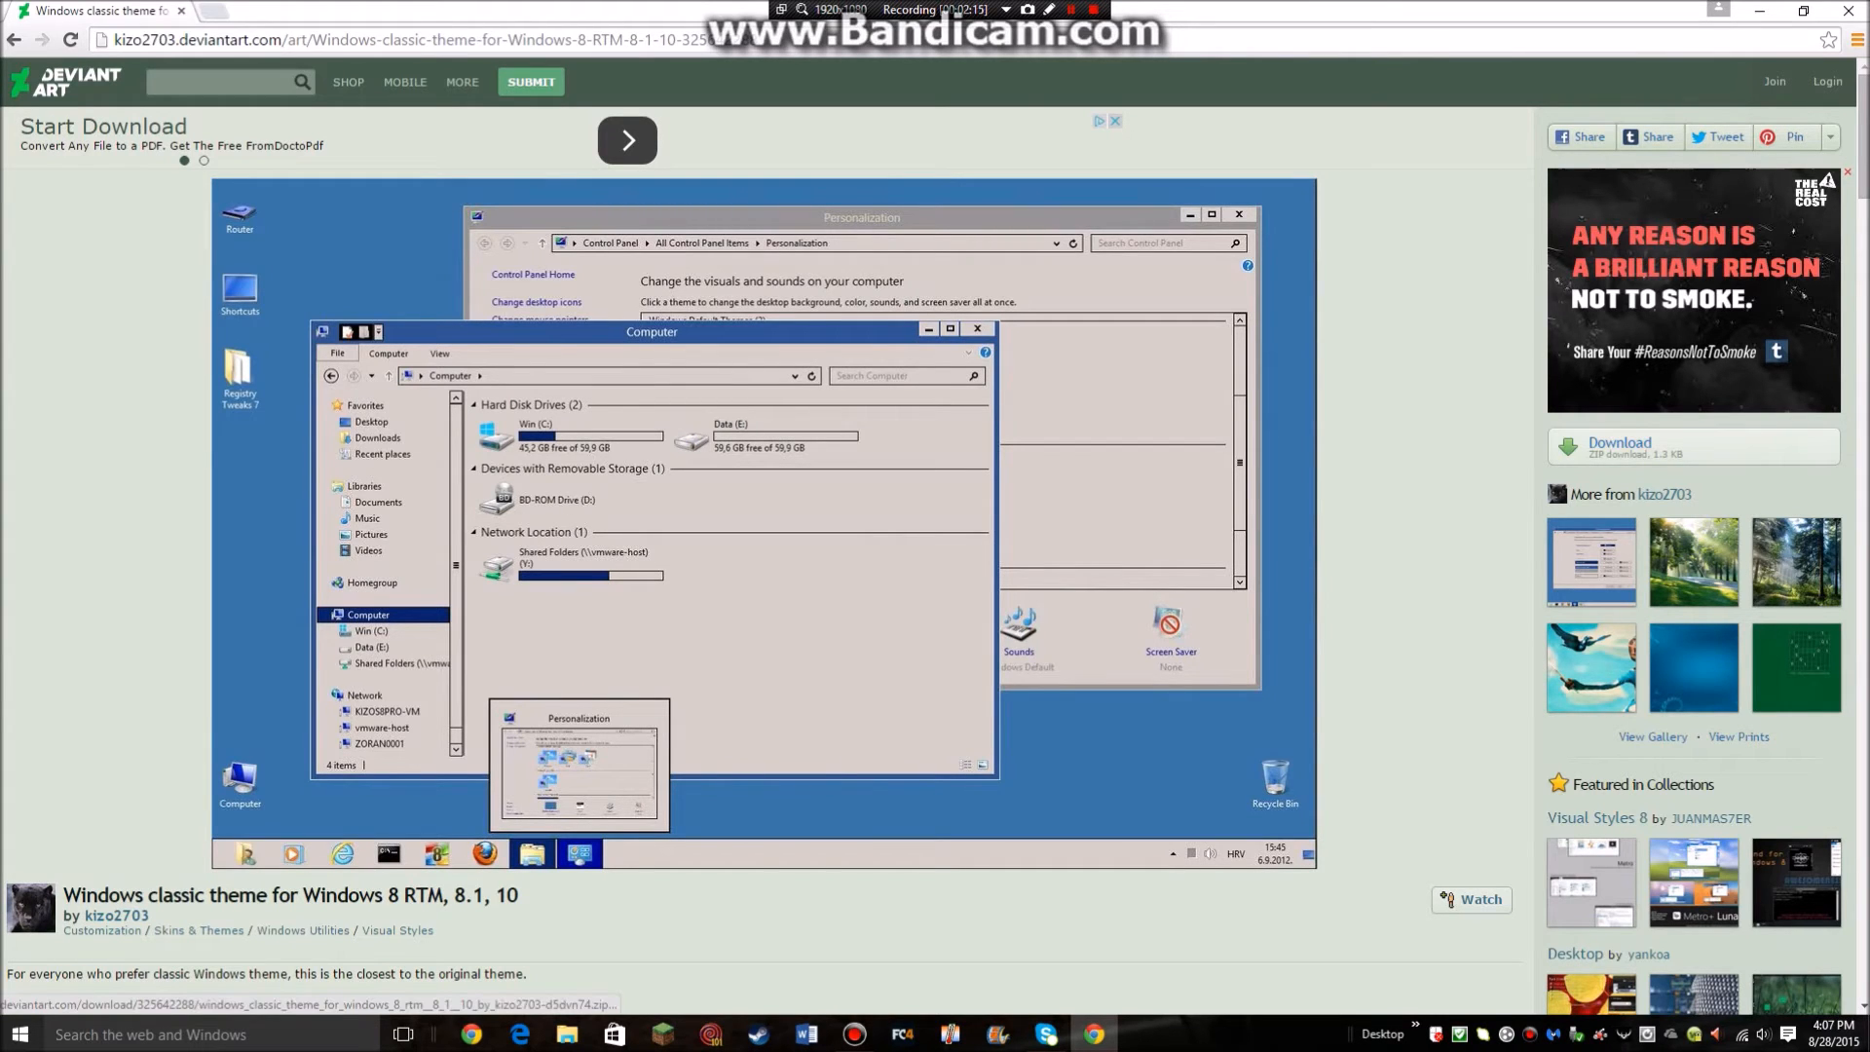
scroll("down", 3)
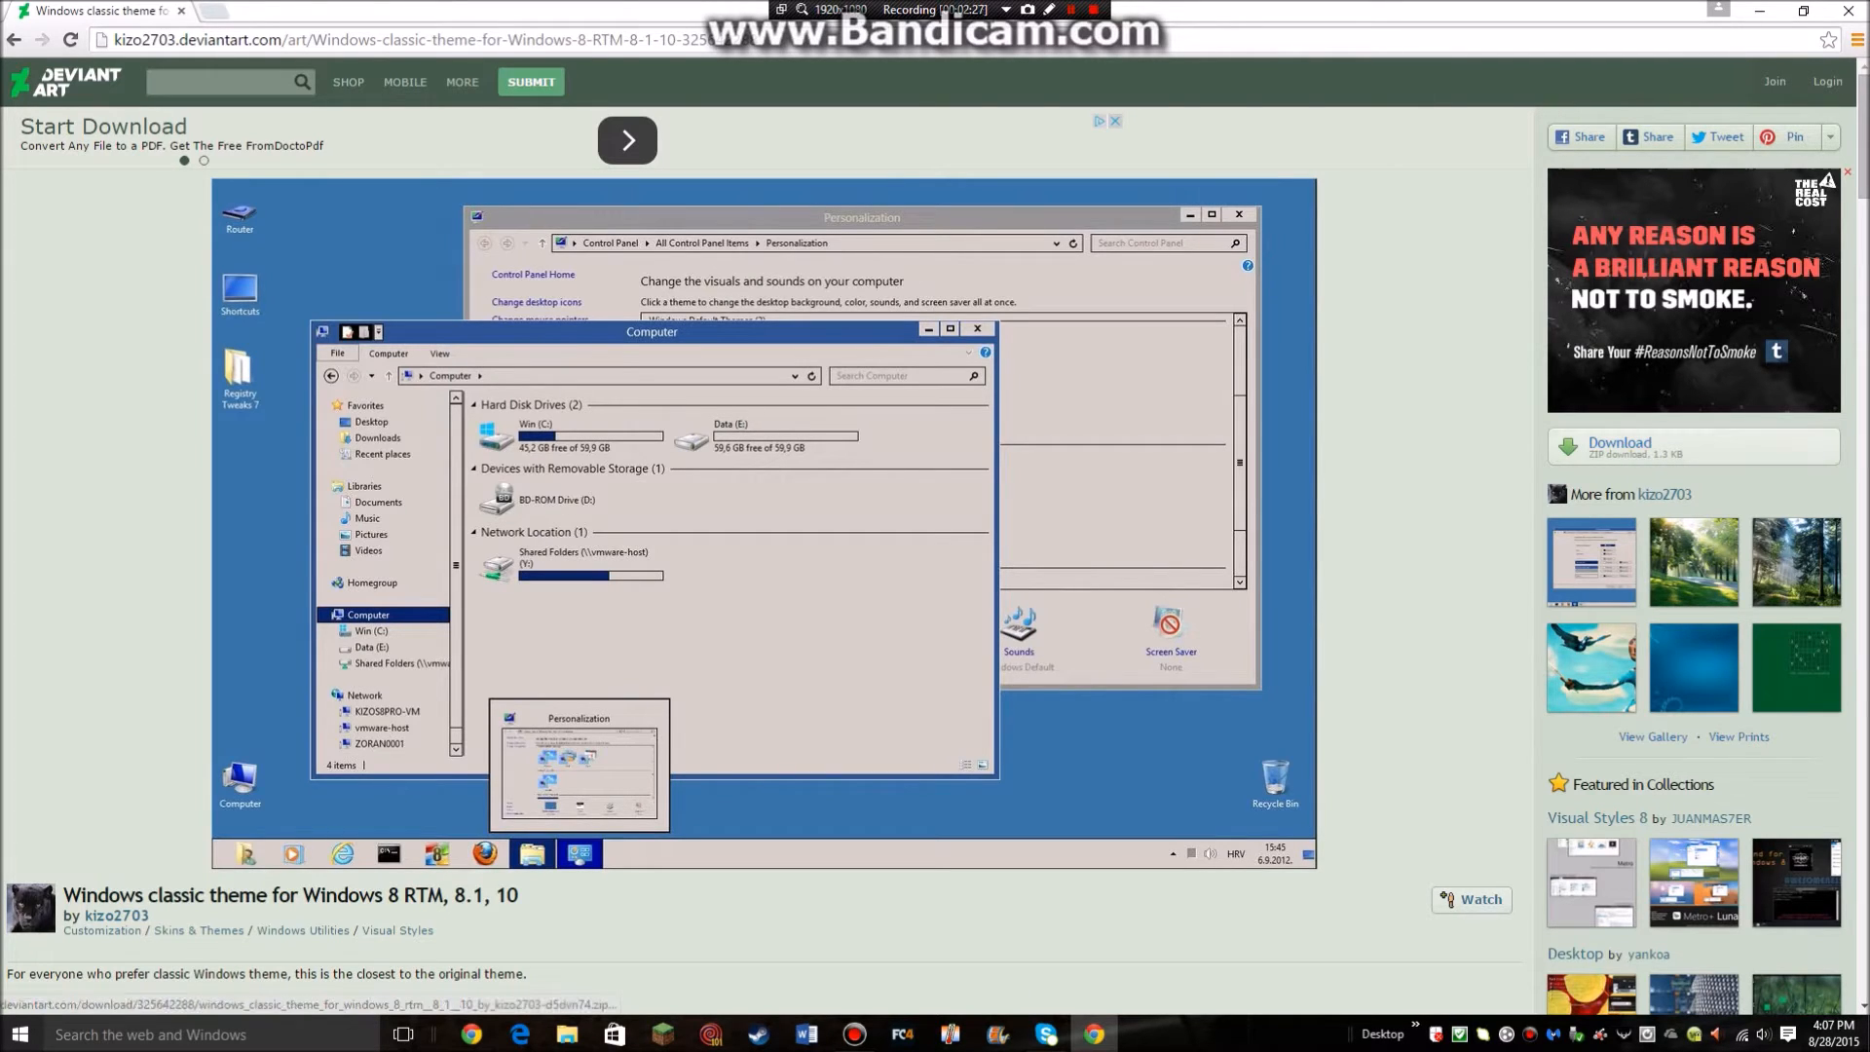
Download the classic theme zip in a new tab and reveal it in its Downloads folder
right_click(1619, 442)
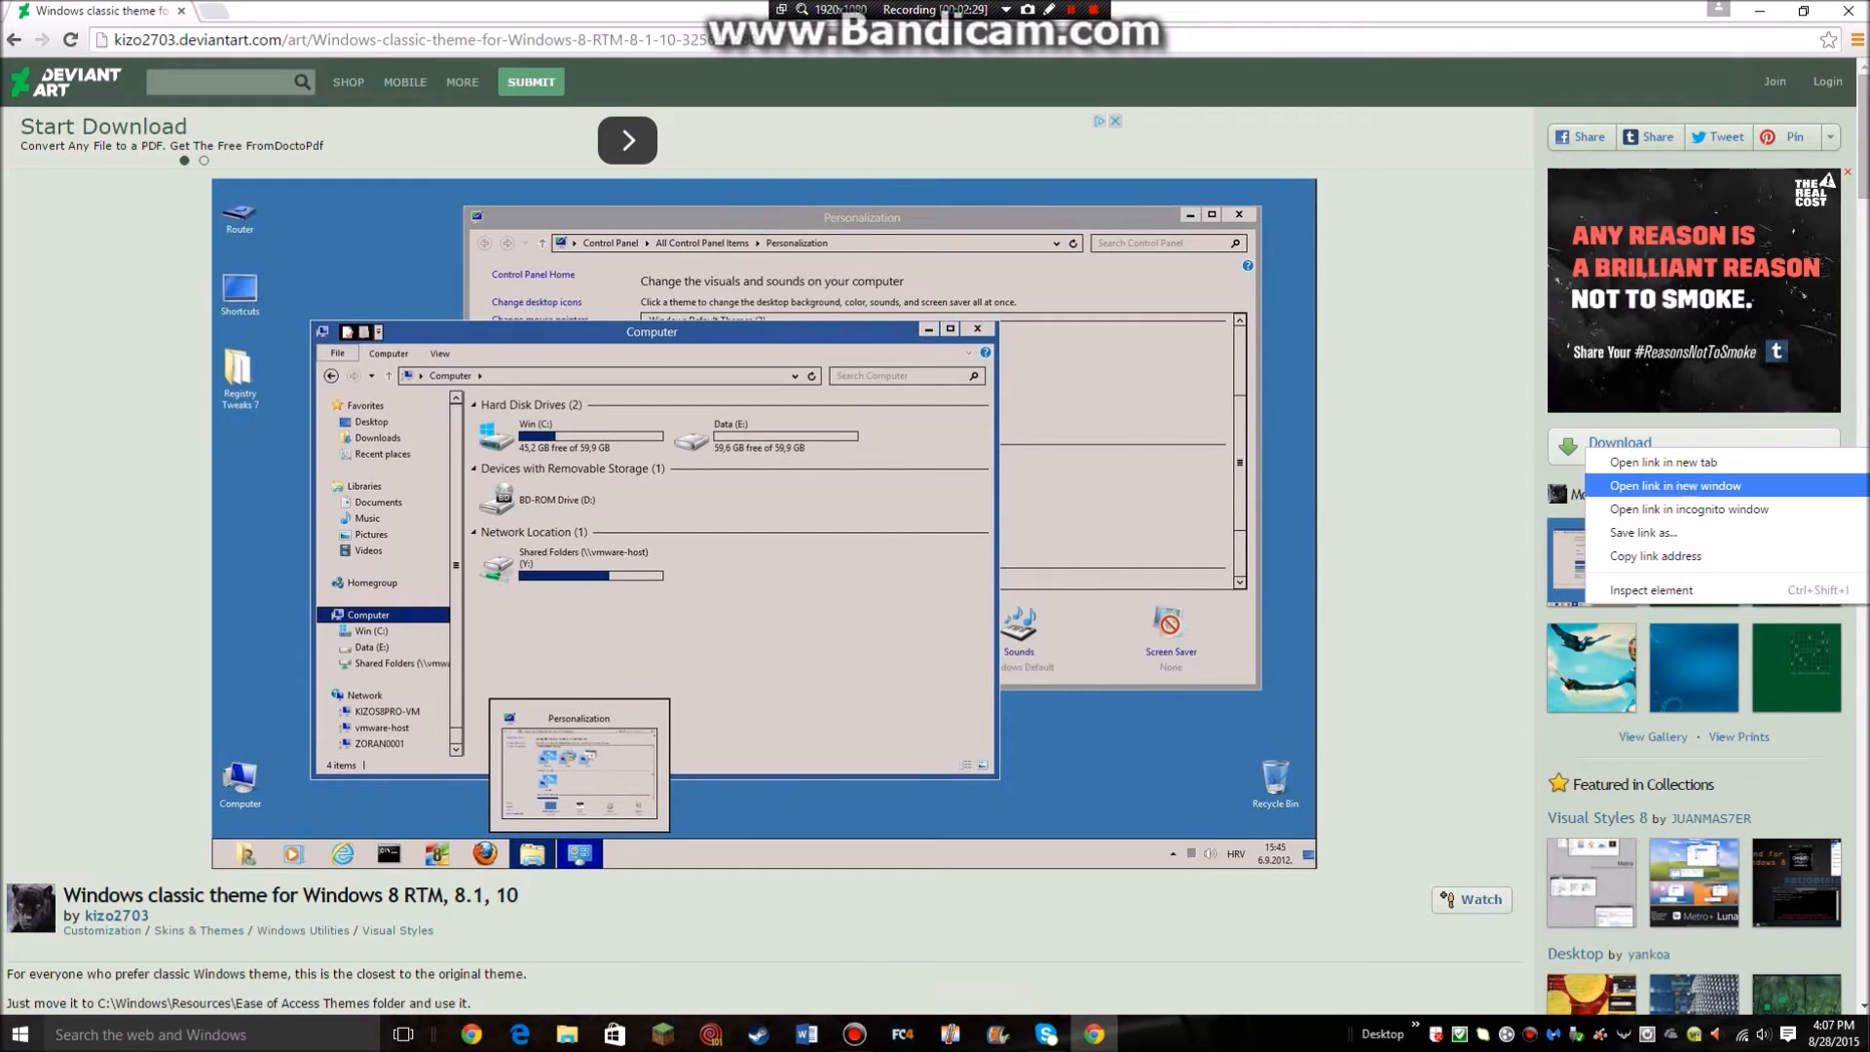
mouse_move(1663, 462)
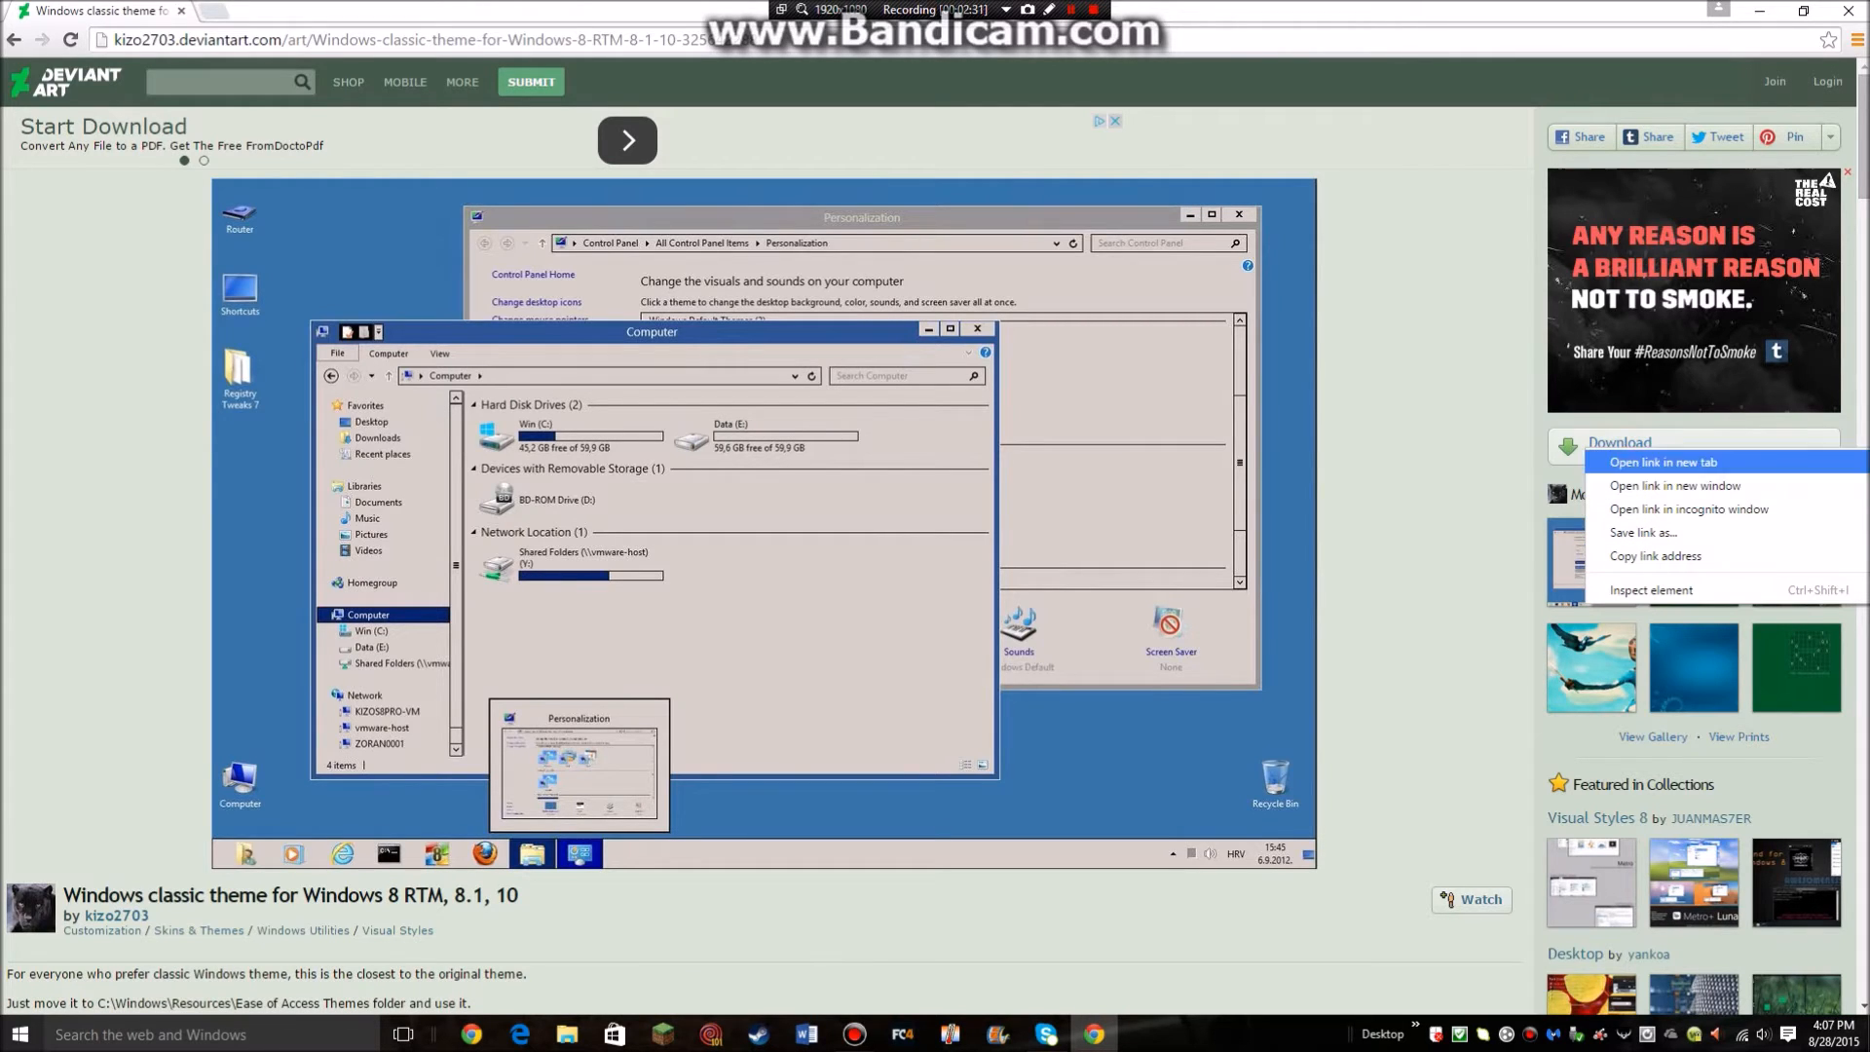
left_click(1664, 462)
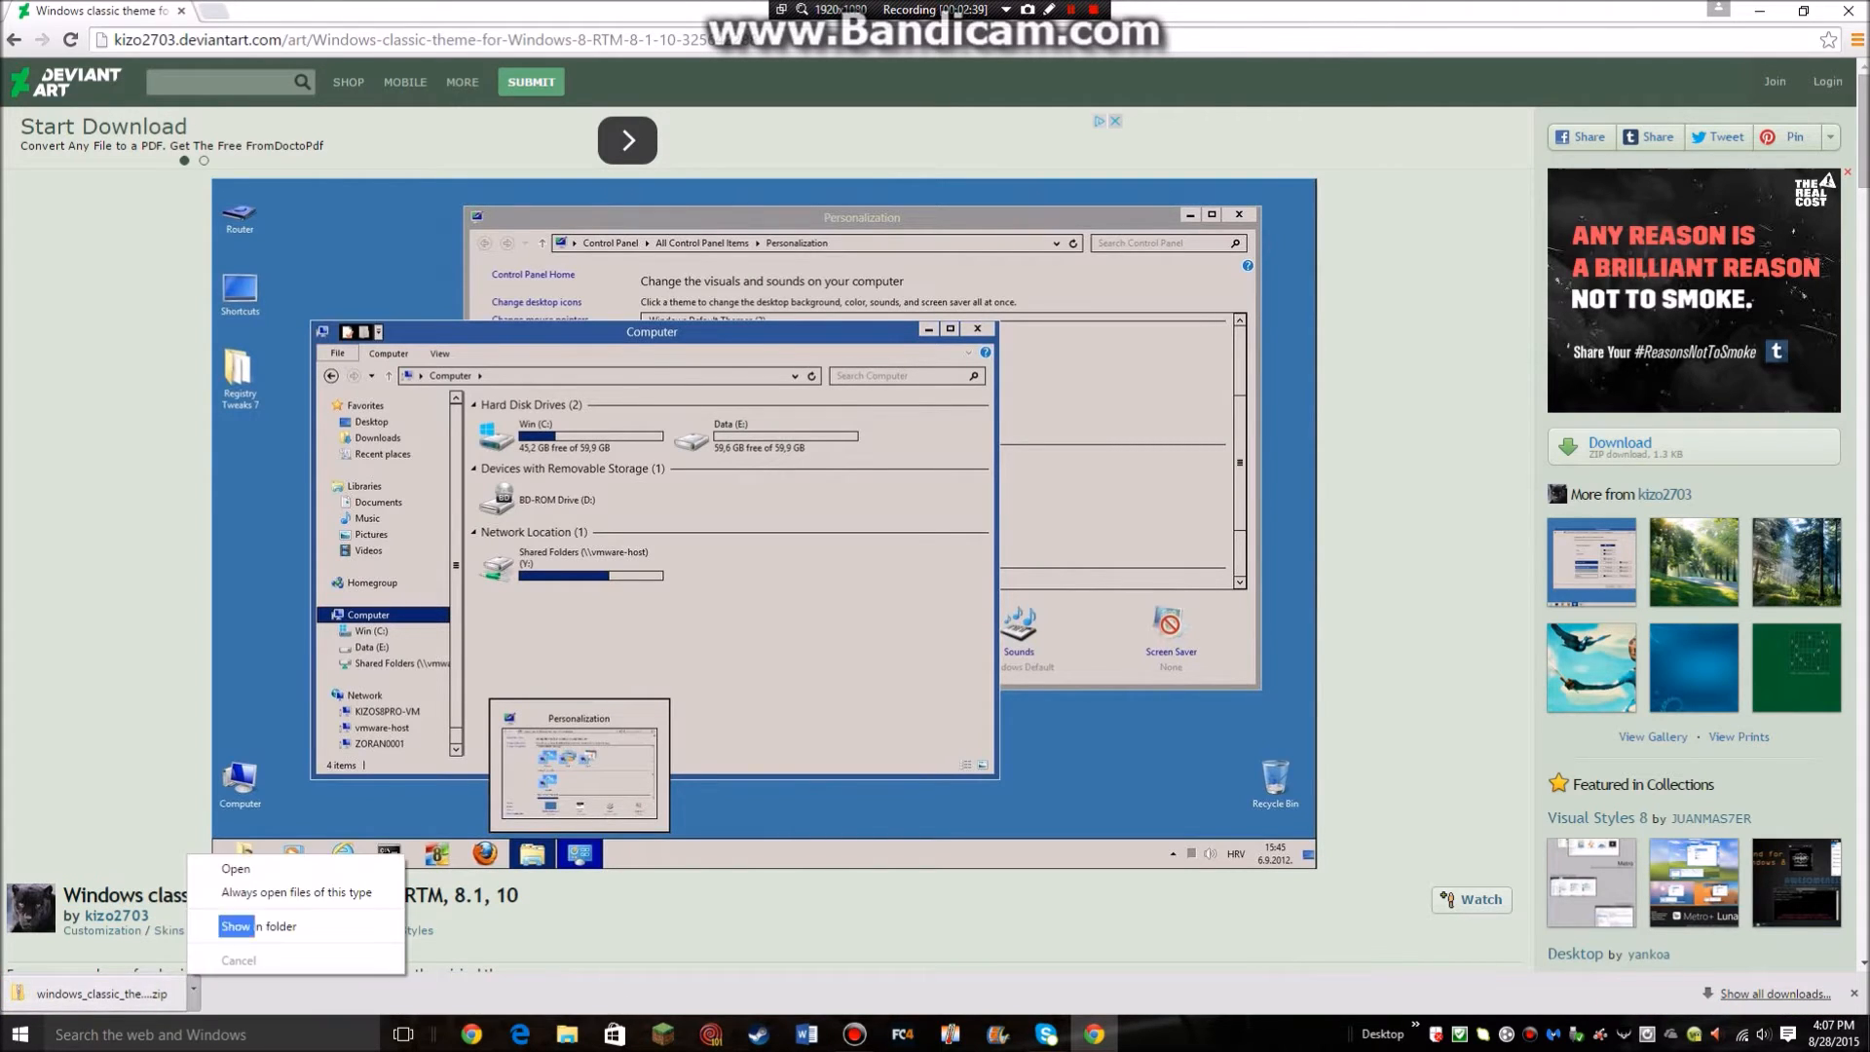
left_click(277, 927)
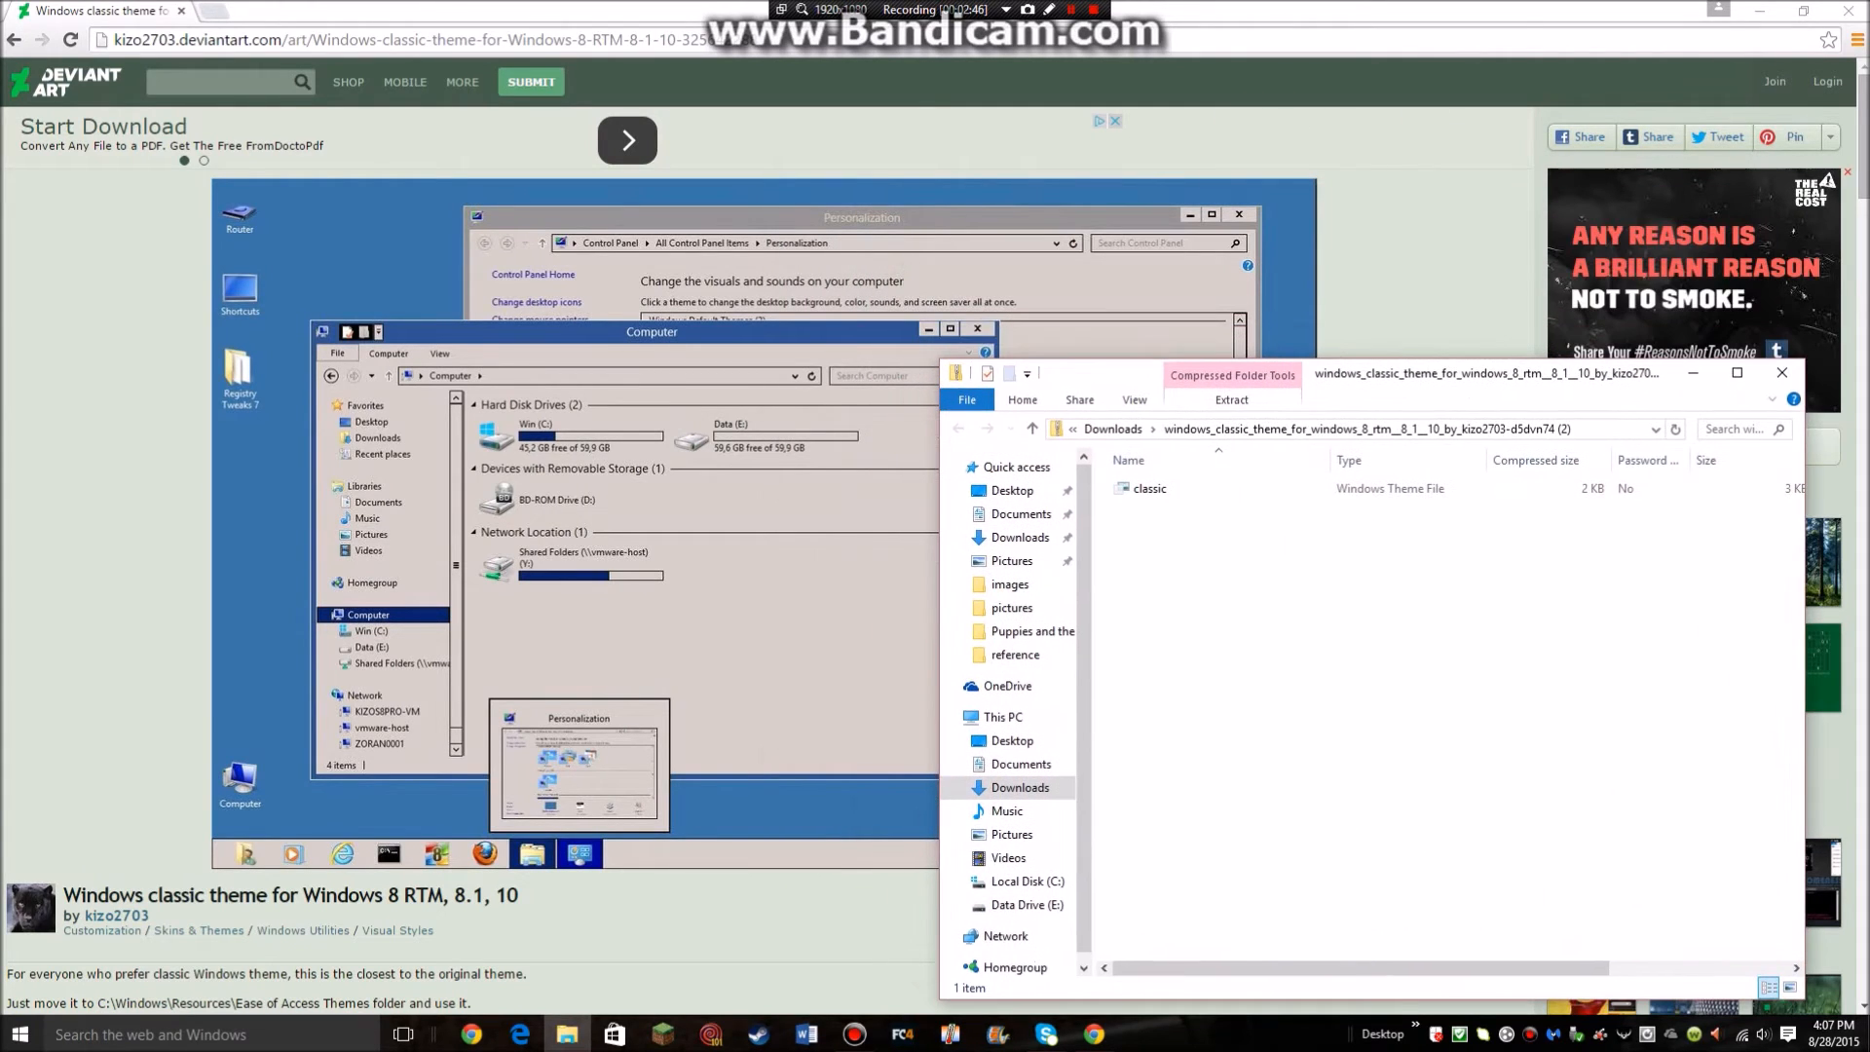
Move the classic theme file into C:\Windows\Resources\Ease of Access Themes, then close both Explorer windows
left_click(1780, 372)
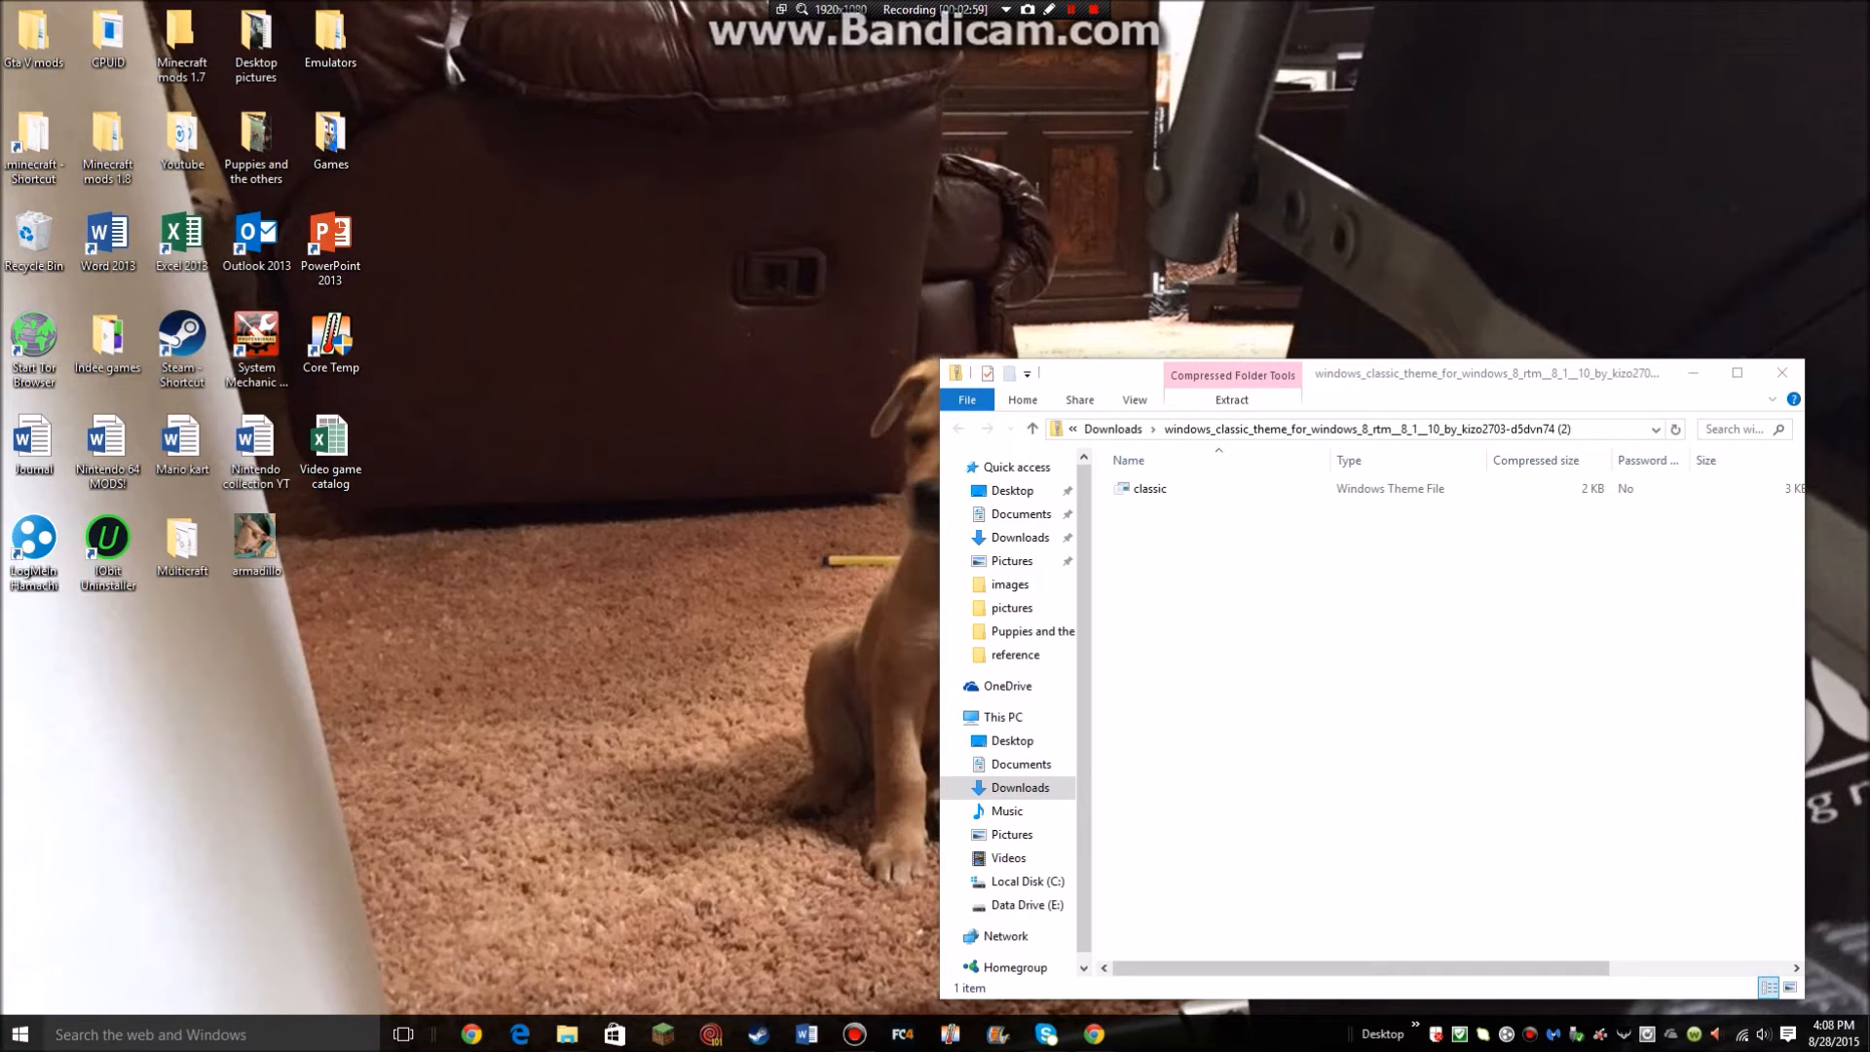
left_click(15, 1040)
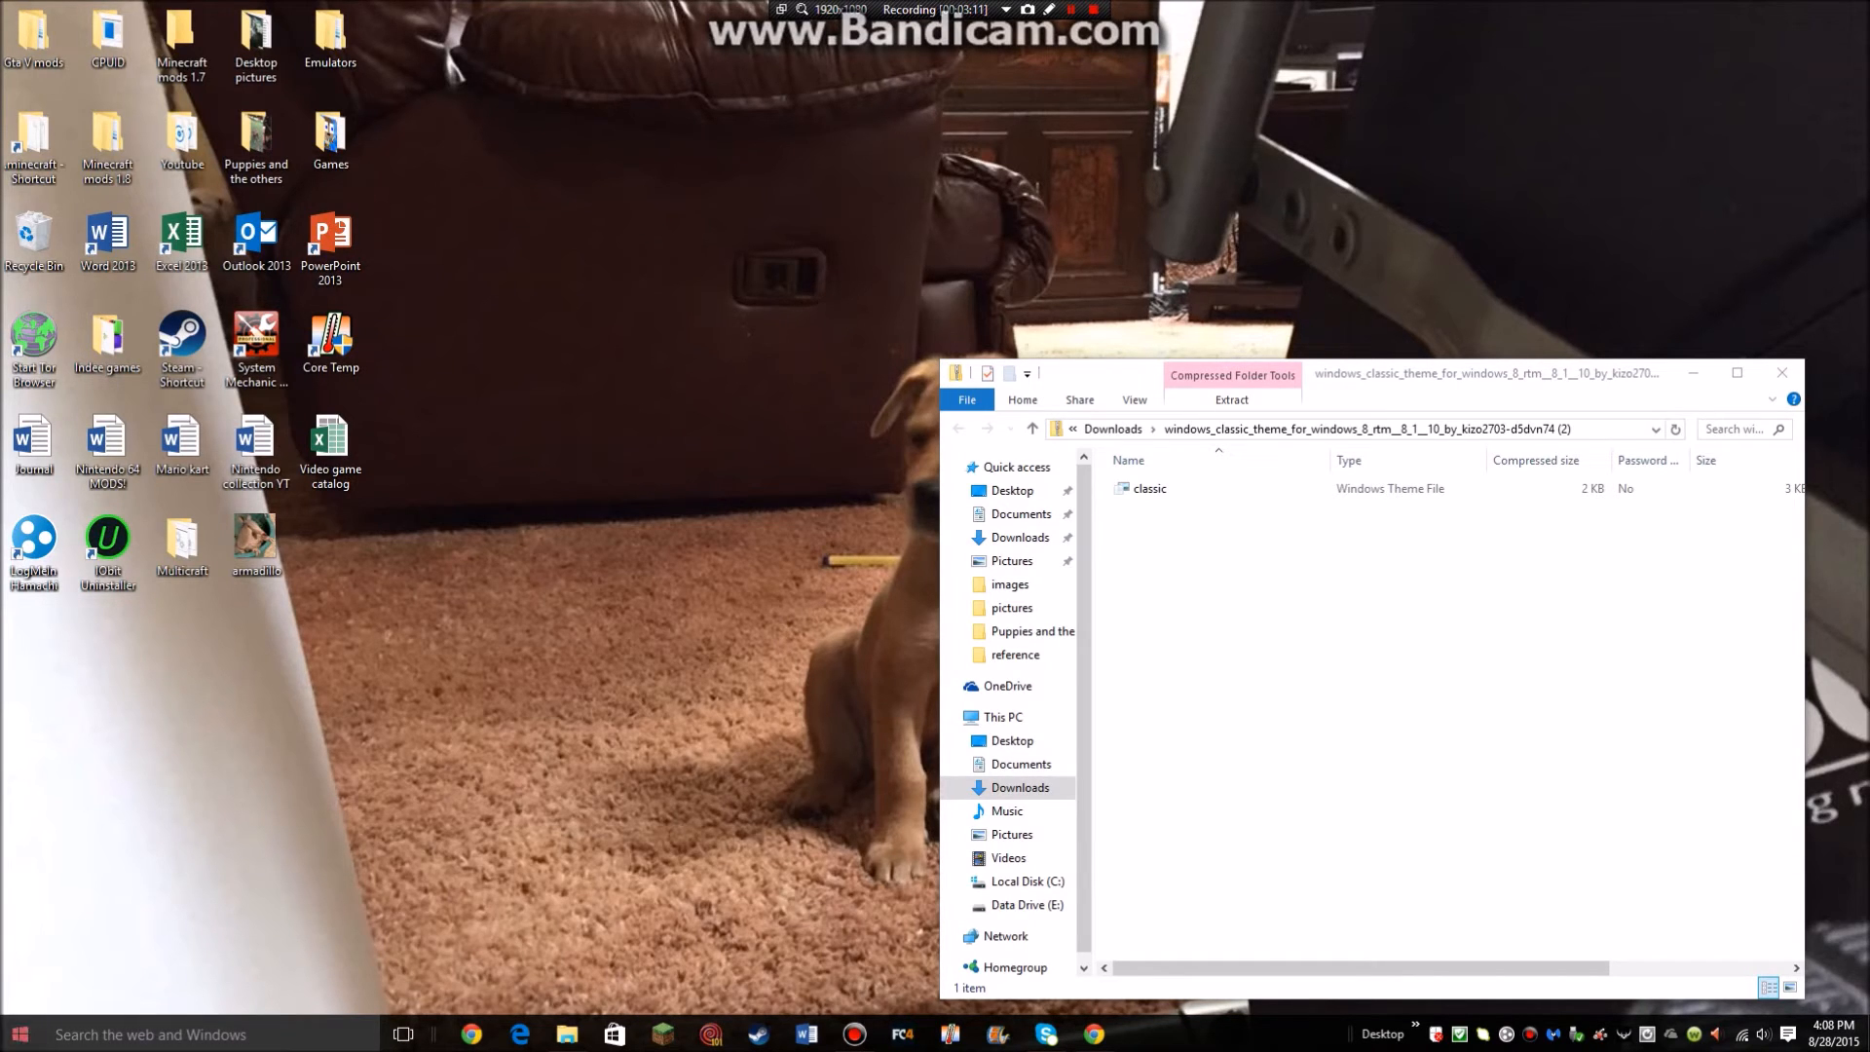
left_click(14, 1028)
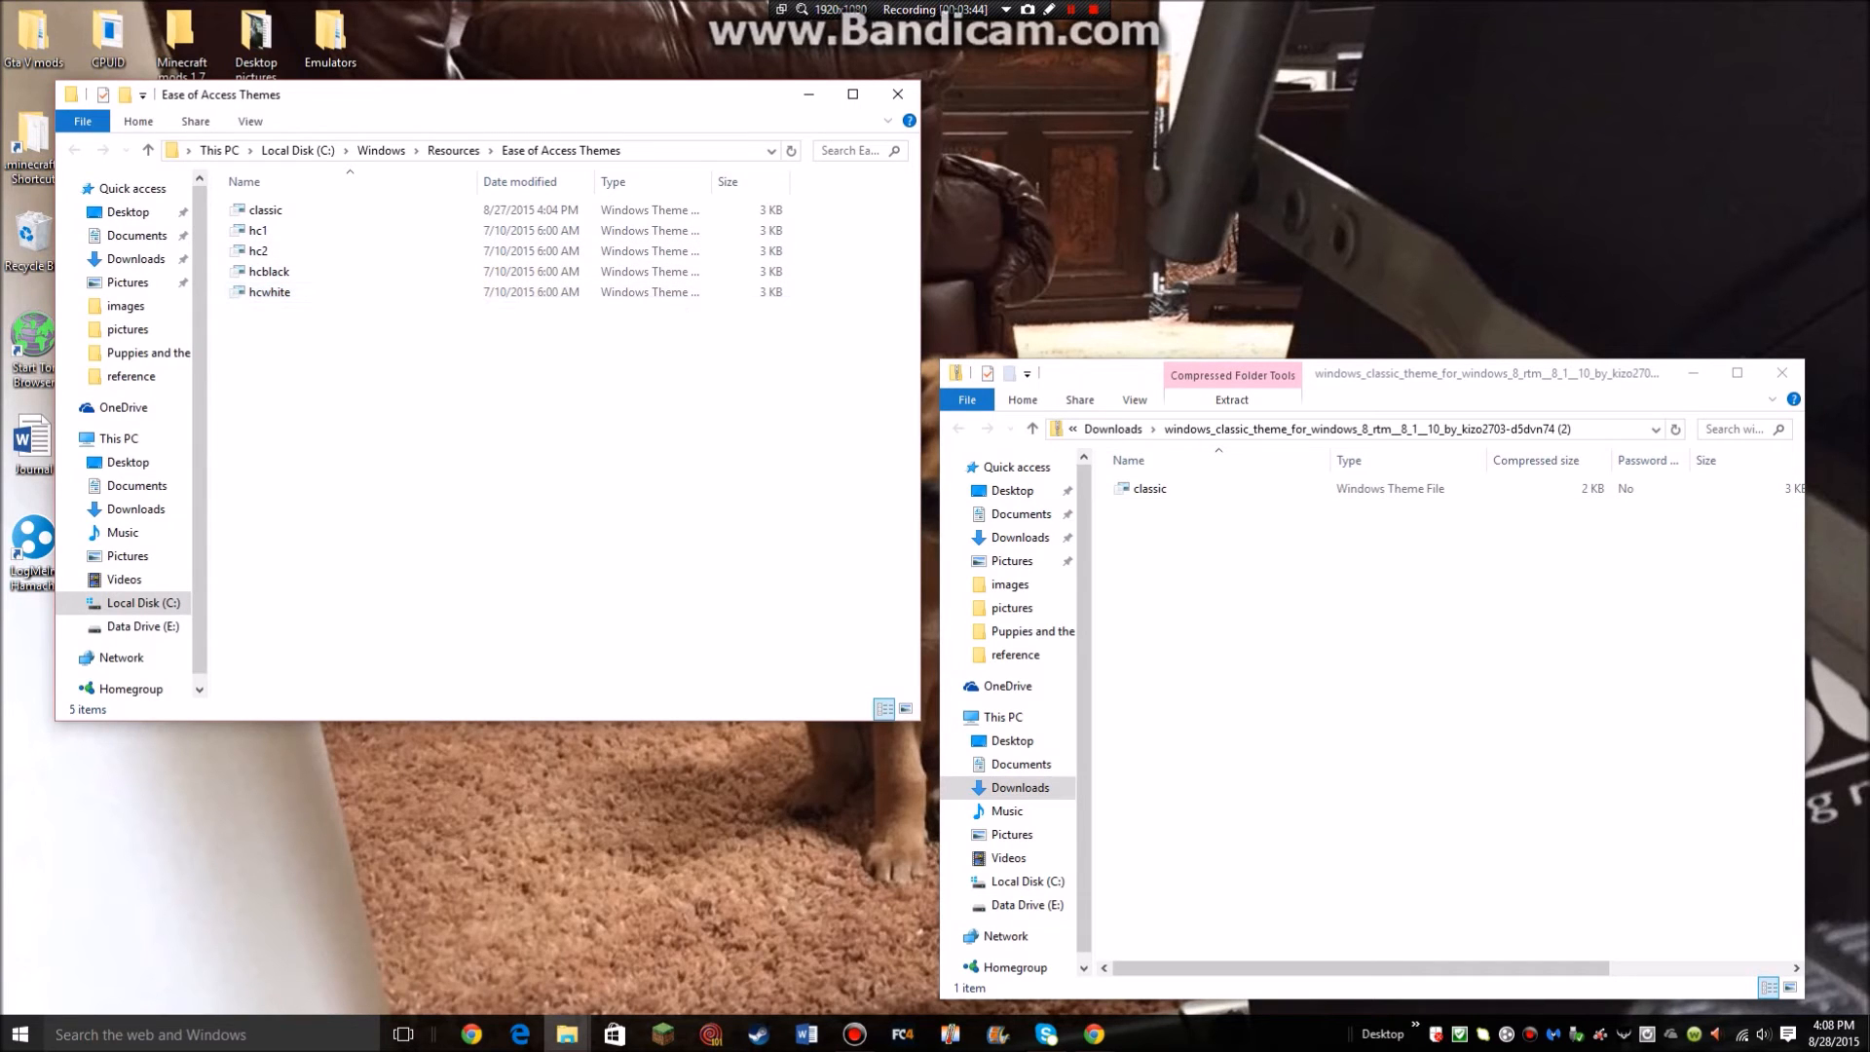
left_click(896, 93)
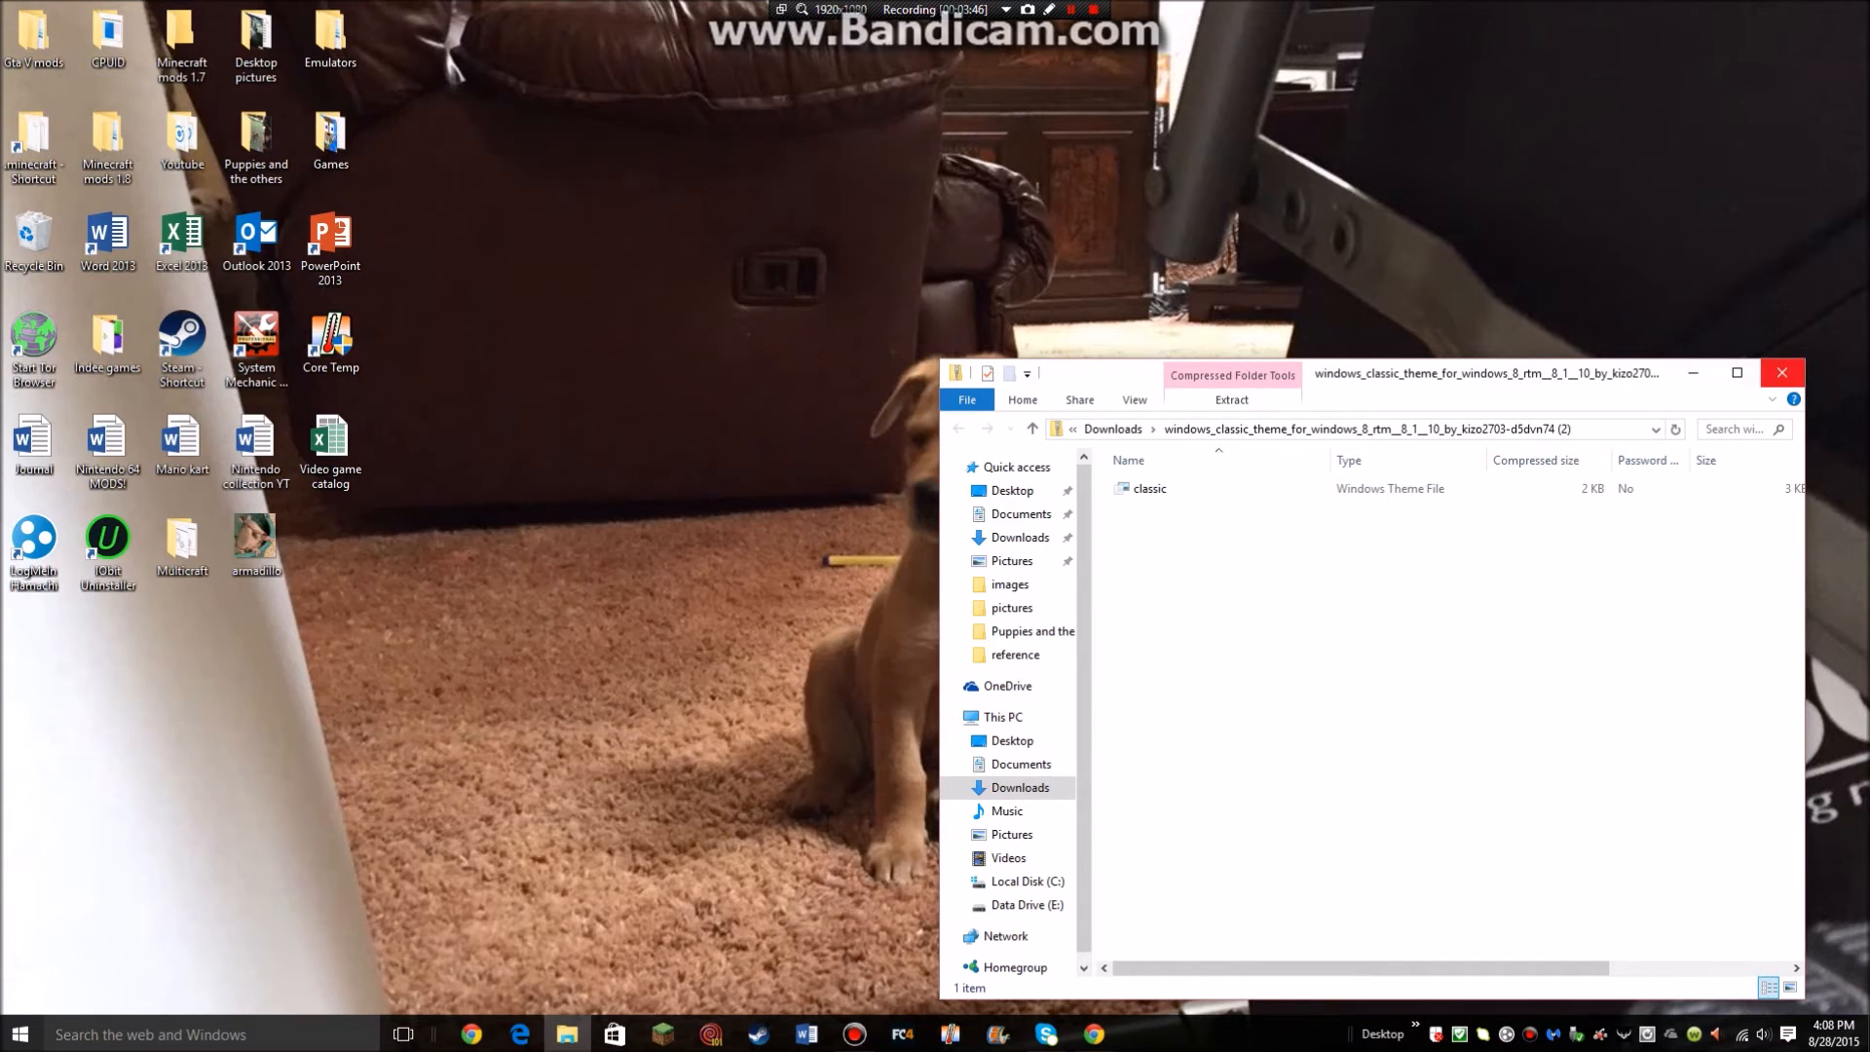
left_click(16, 1025)
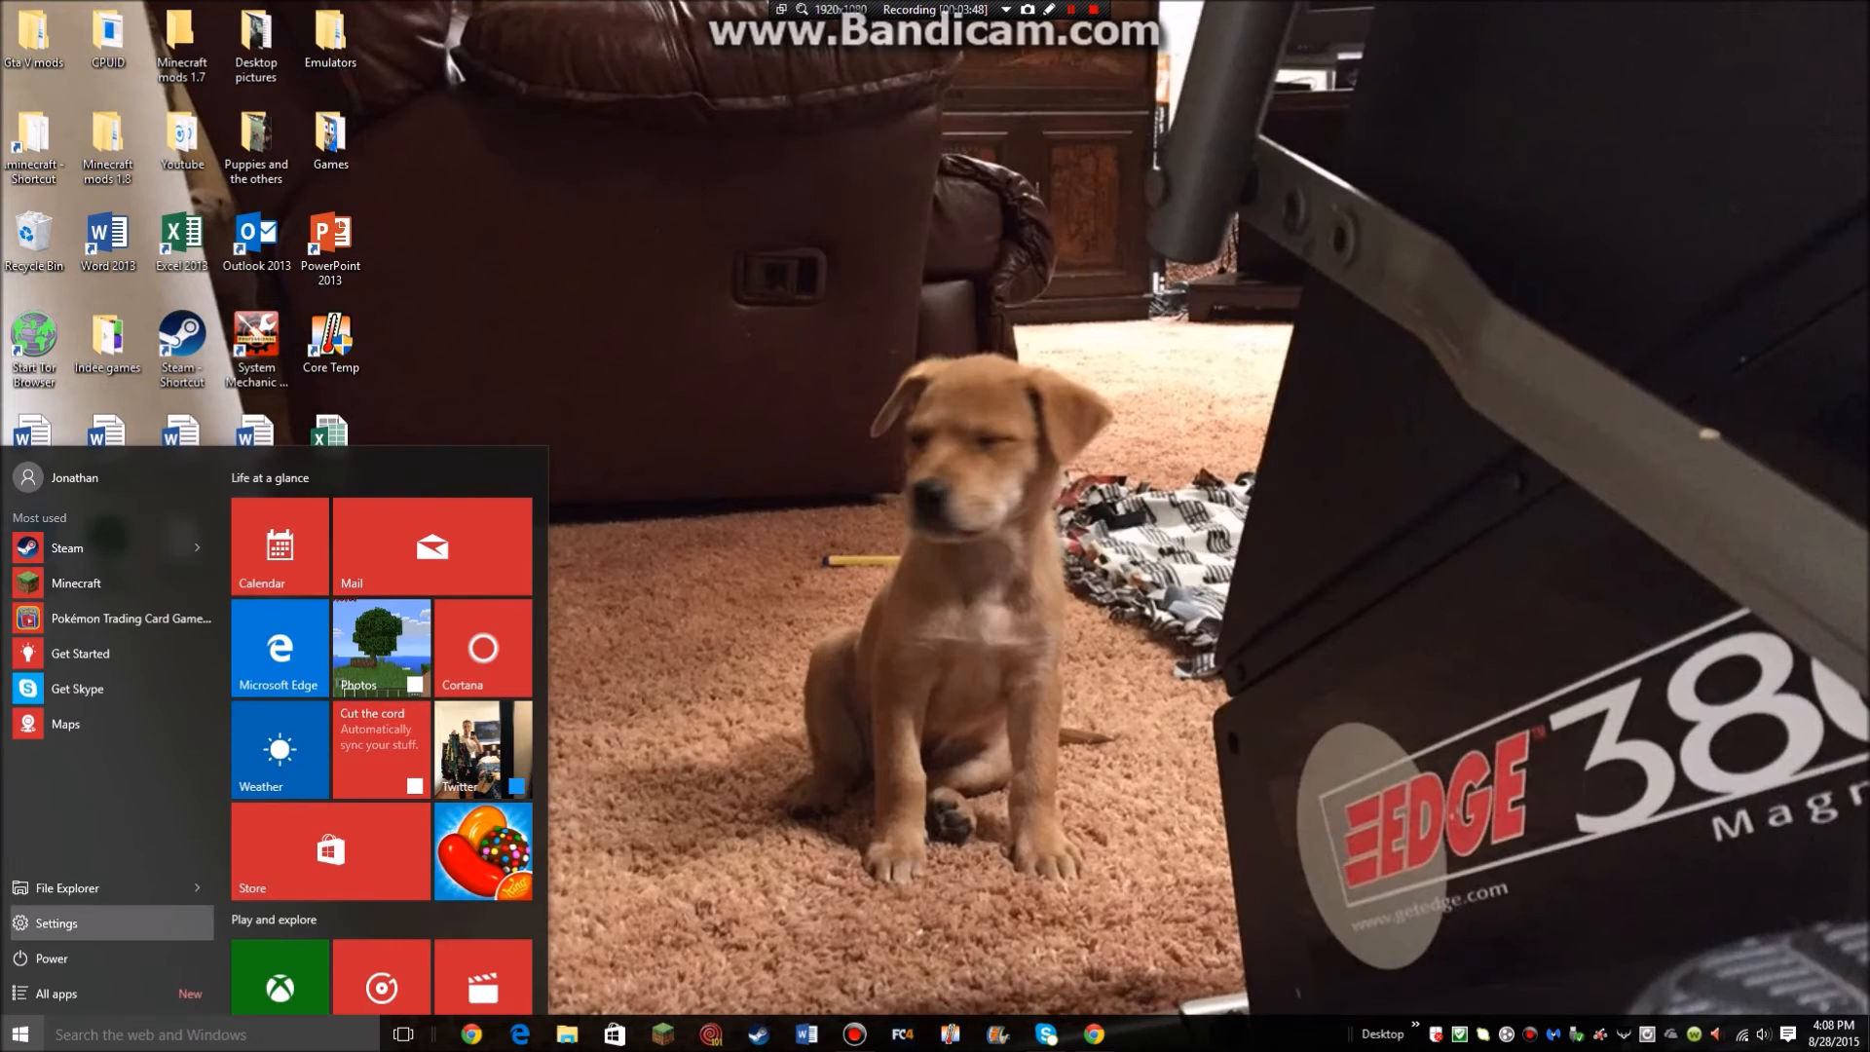
In Ease of Access > High contrast, choose the classic theme from the theme list
left_click(55, 923)
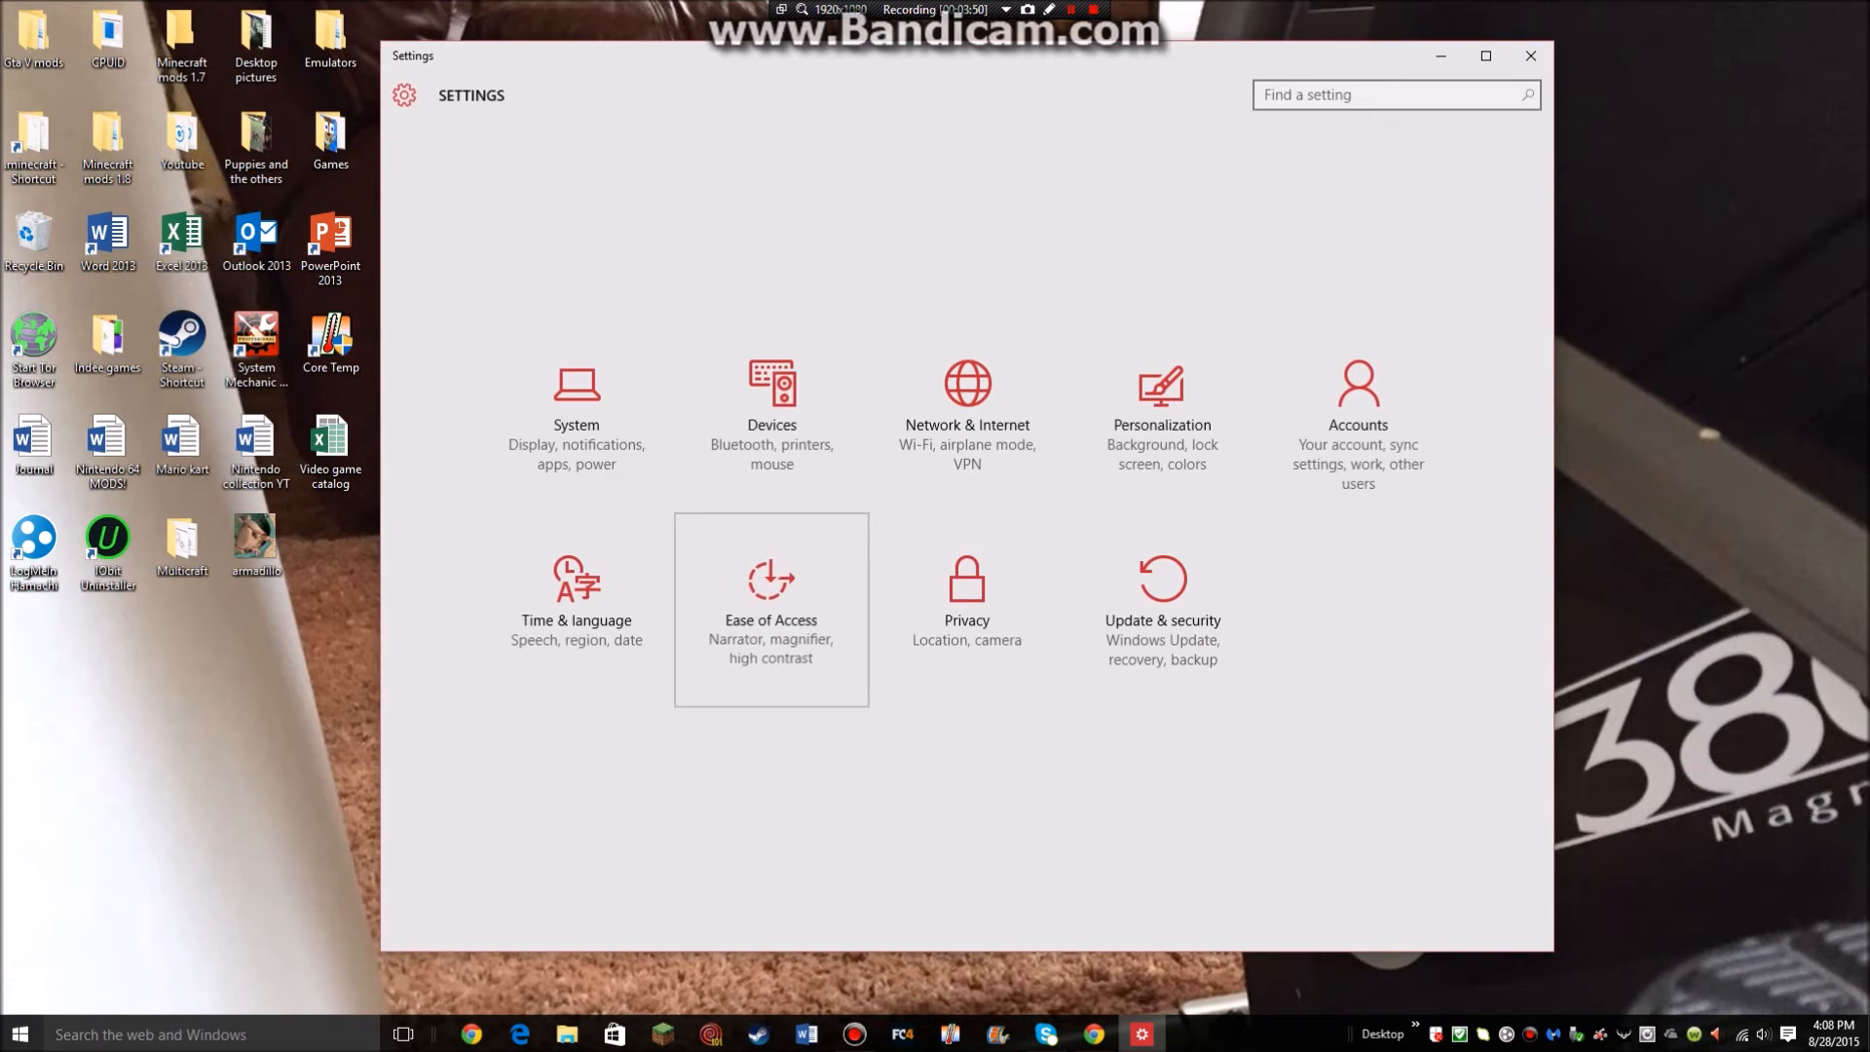
left_click(772, 581)
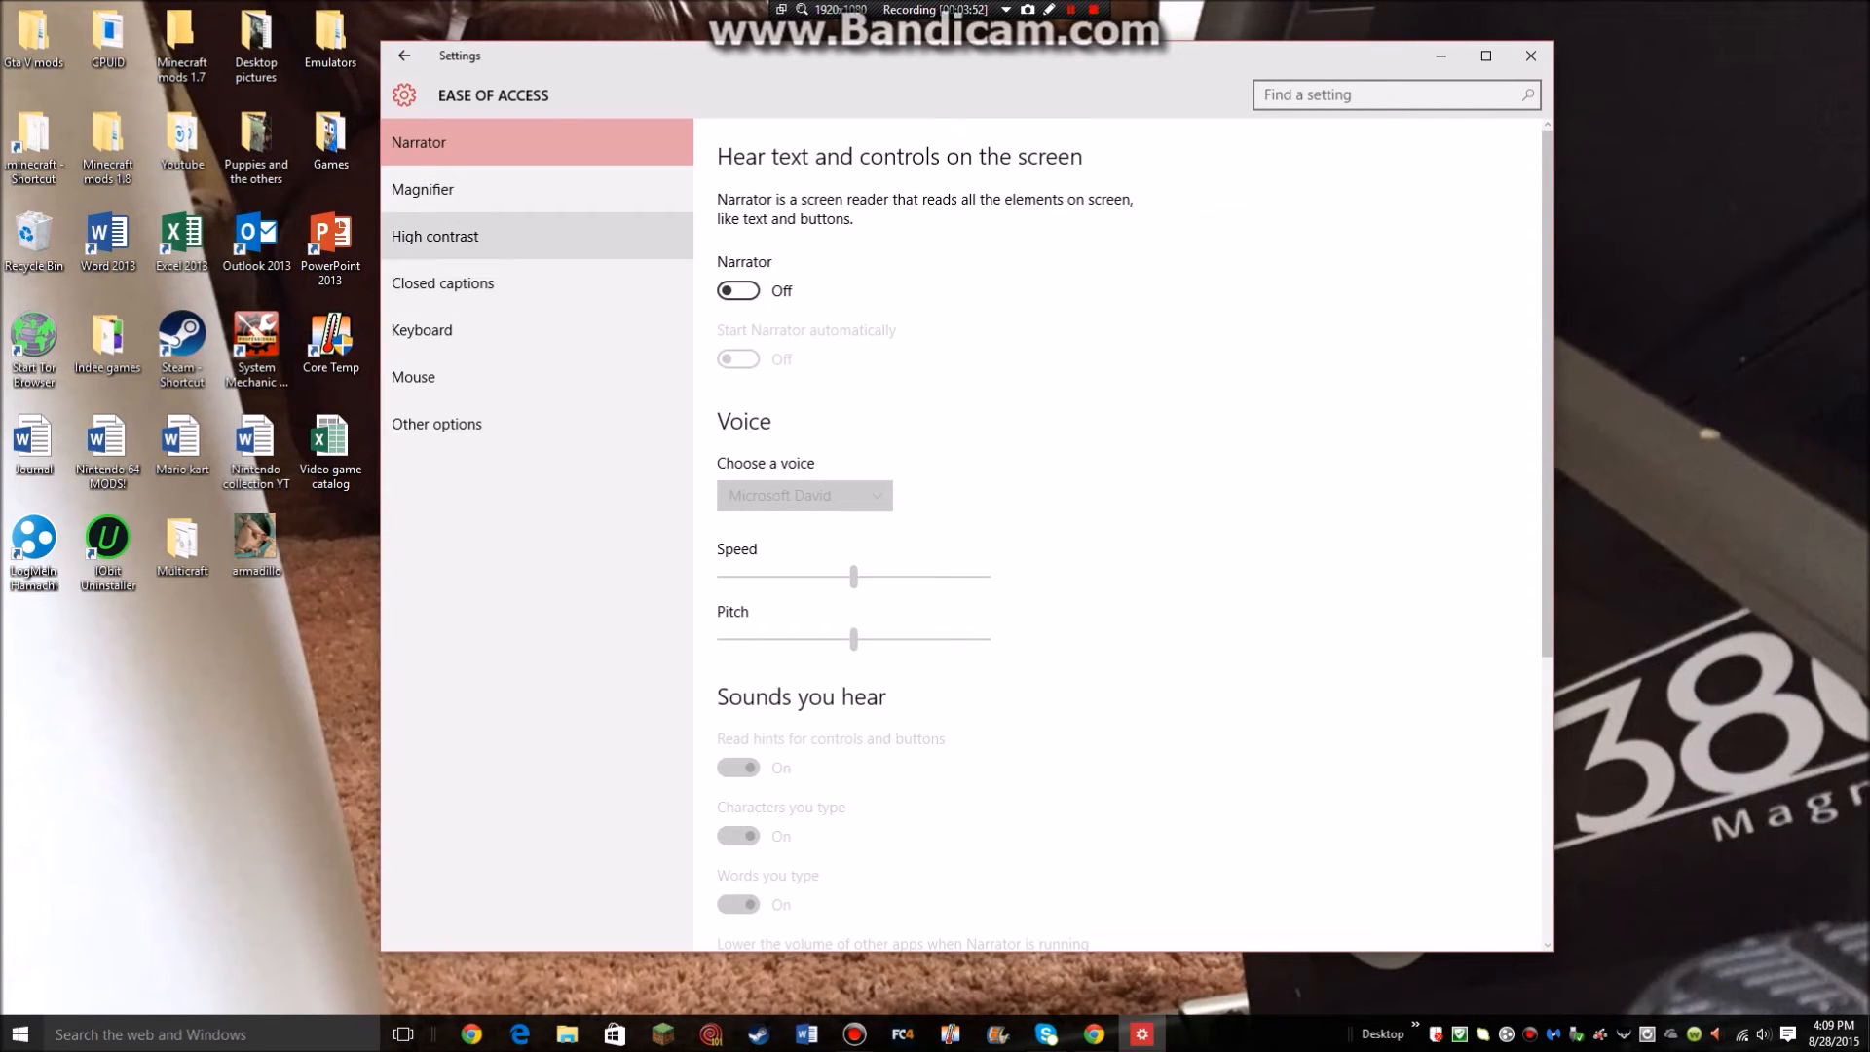
left_click(437, 236)
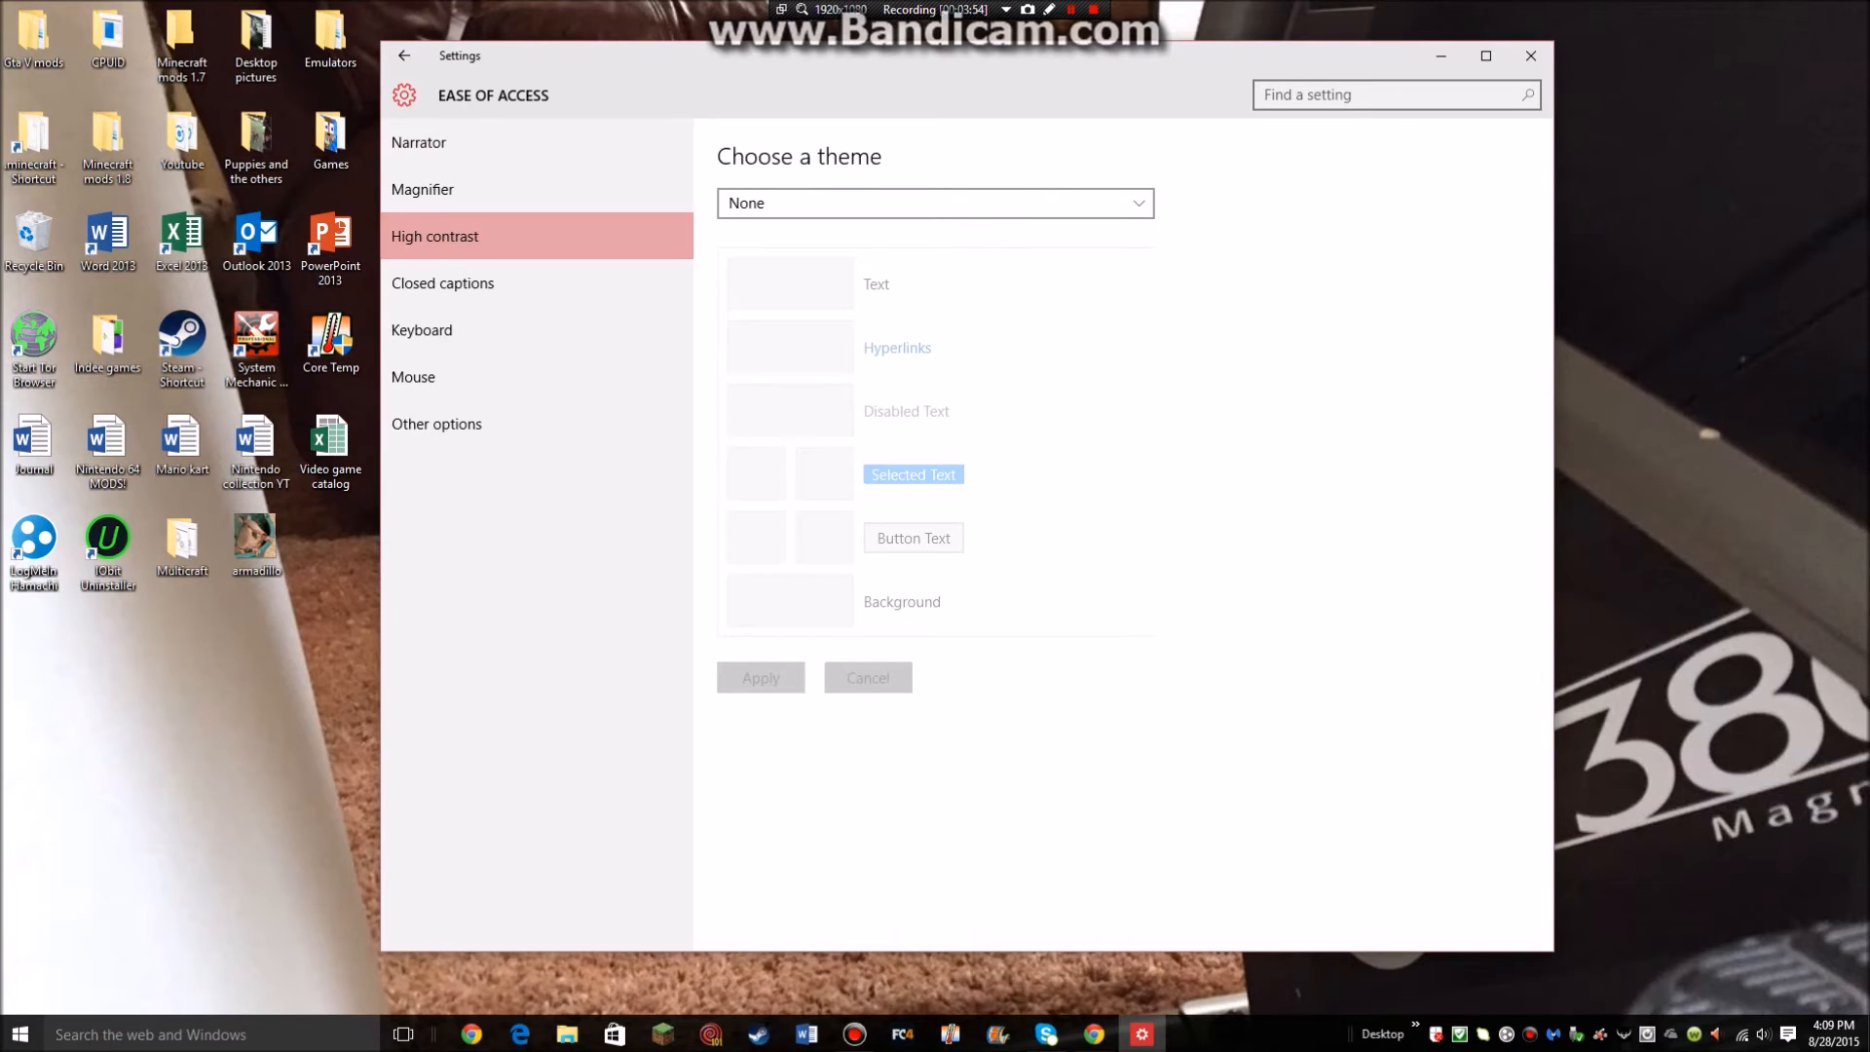
left_click(935, 205)
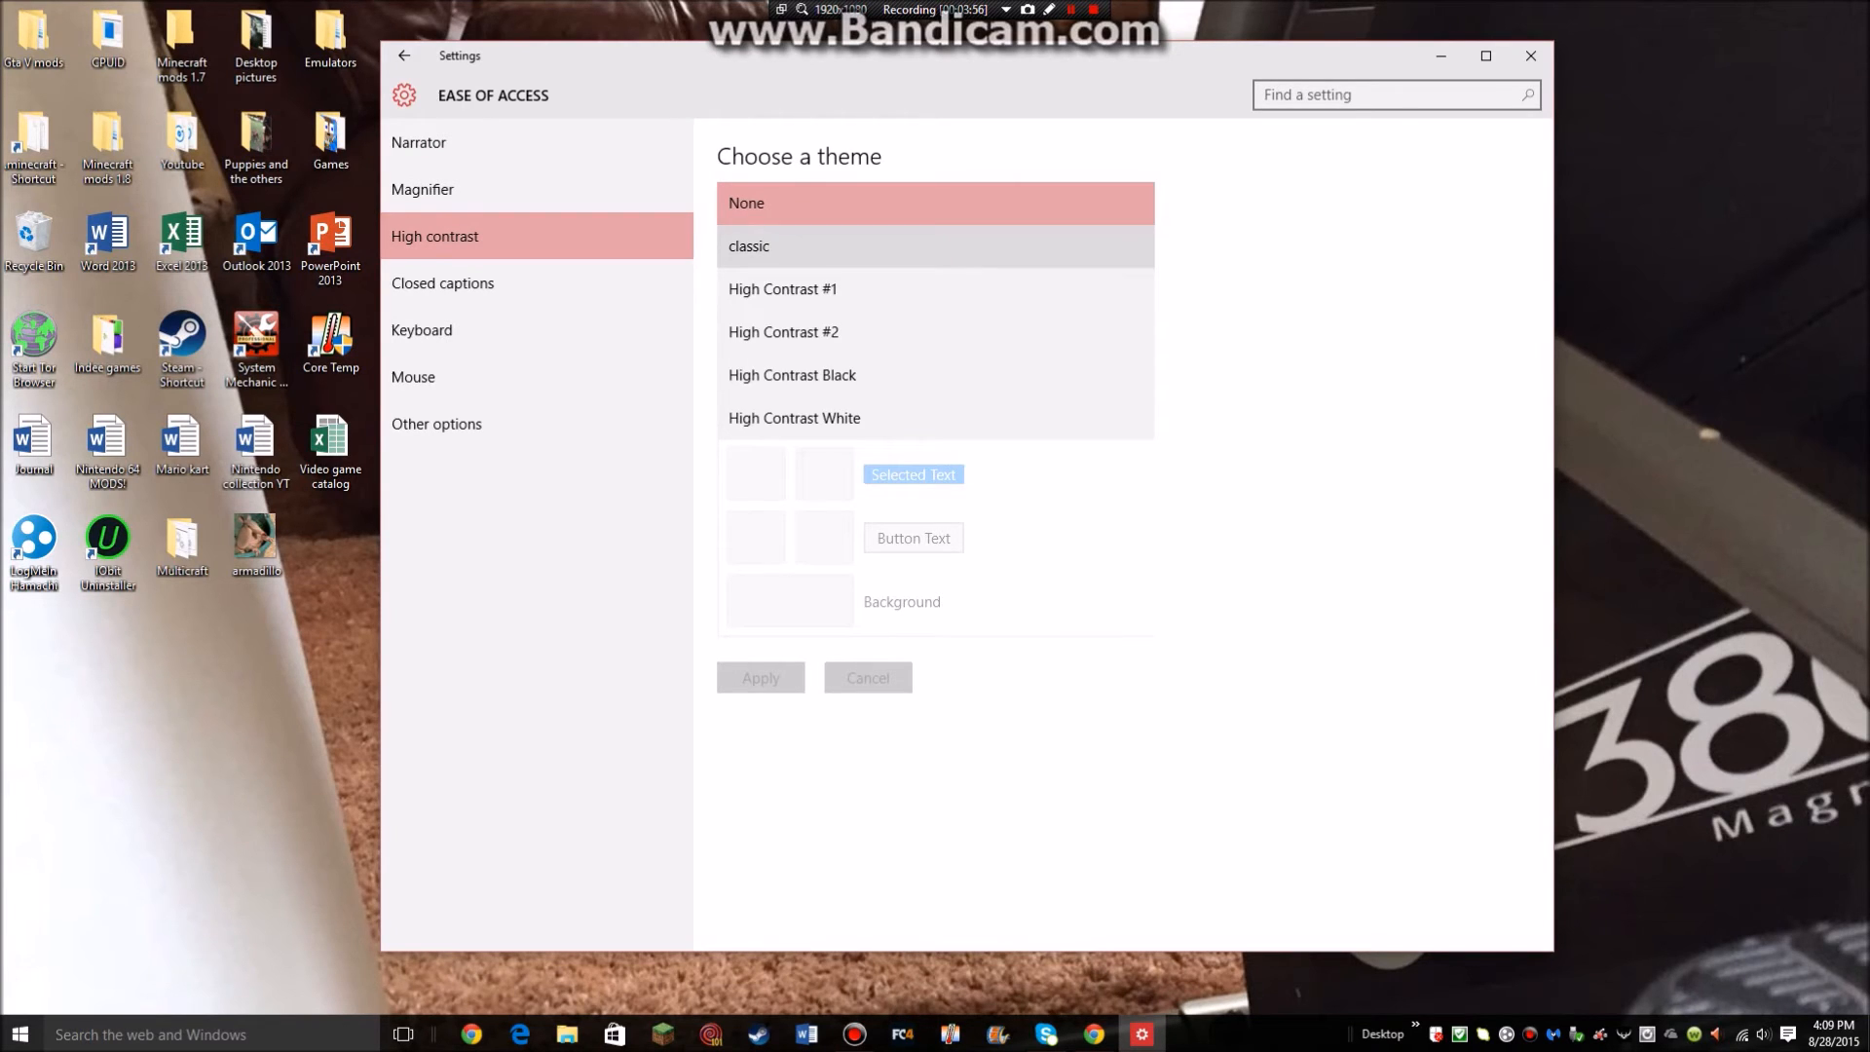
left_click(748, 247)
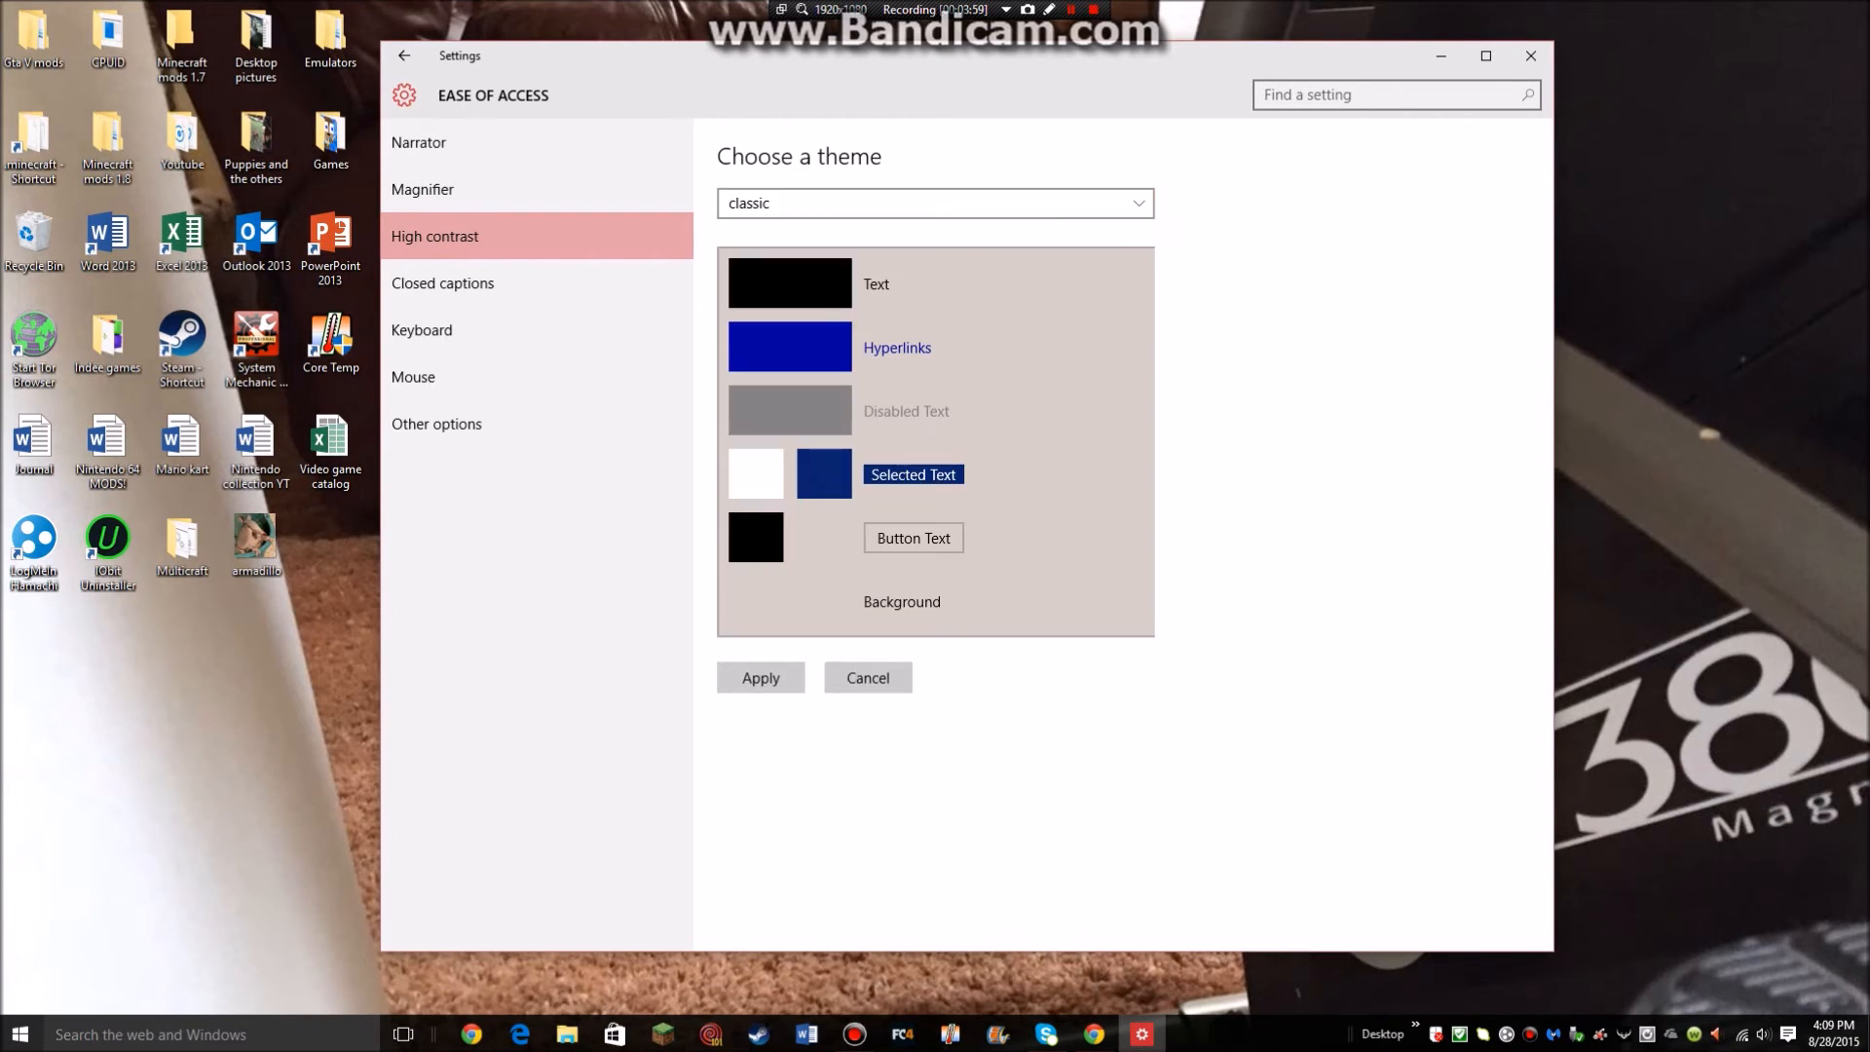
Apply the classic high-contrast theme to the desktop and close Settings
left_click(935, 204)
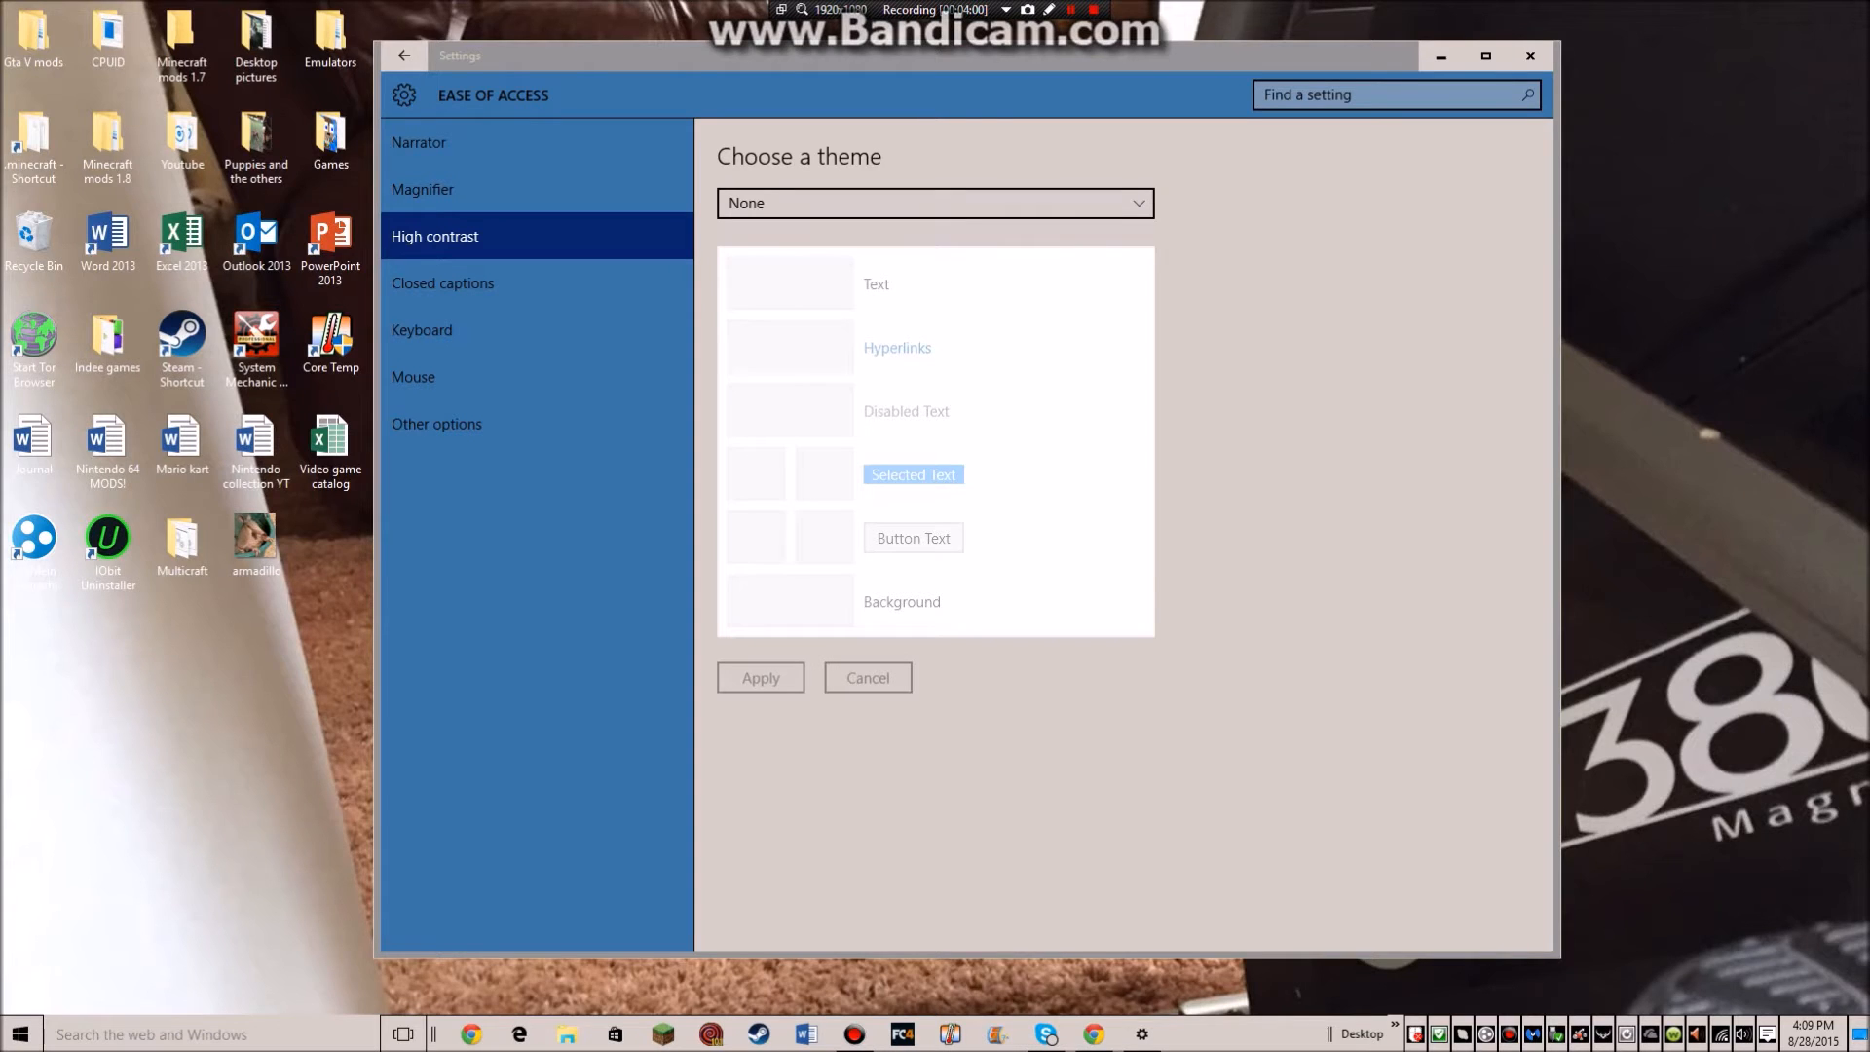
left_click(935, 204)
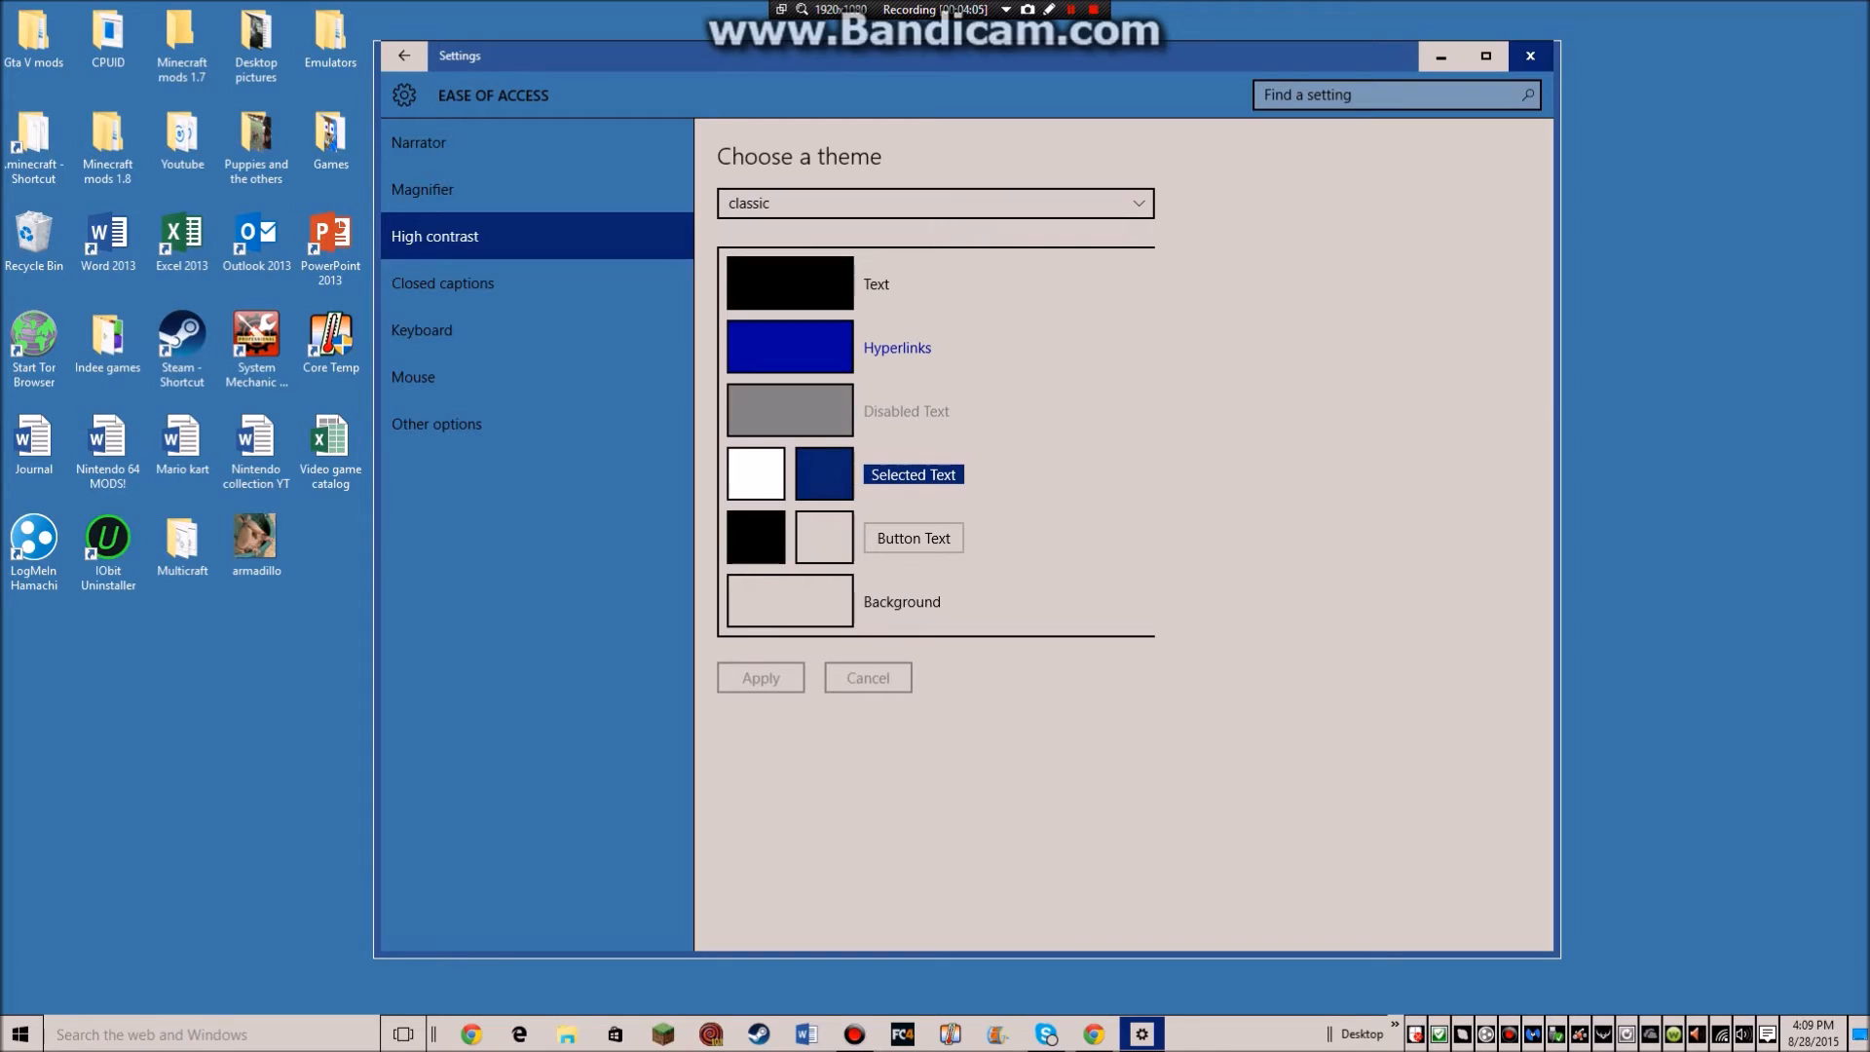
left_click(1531, 56)
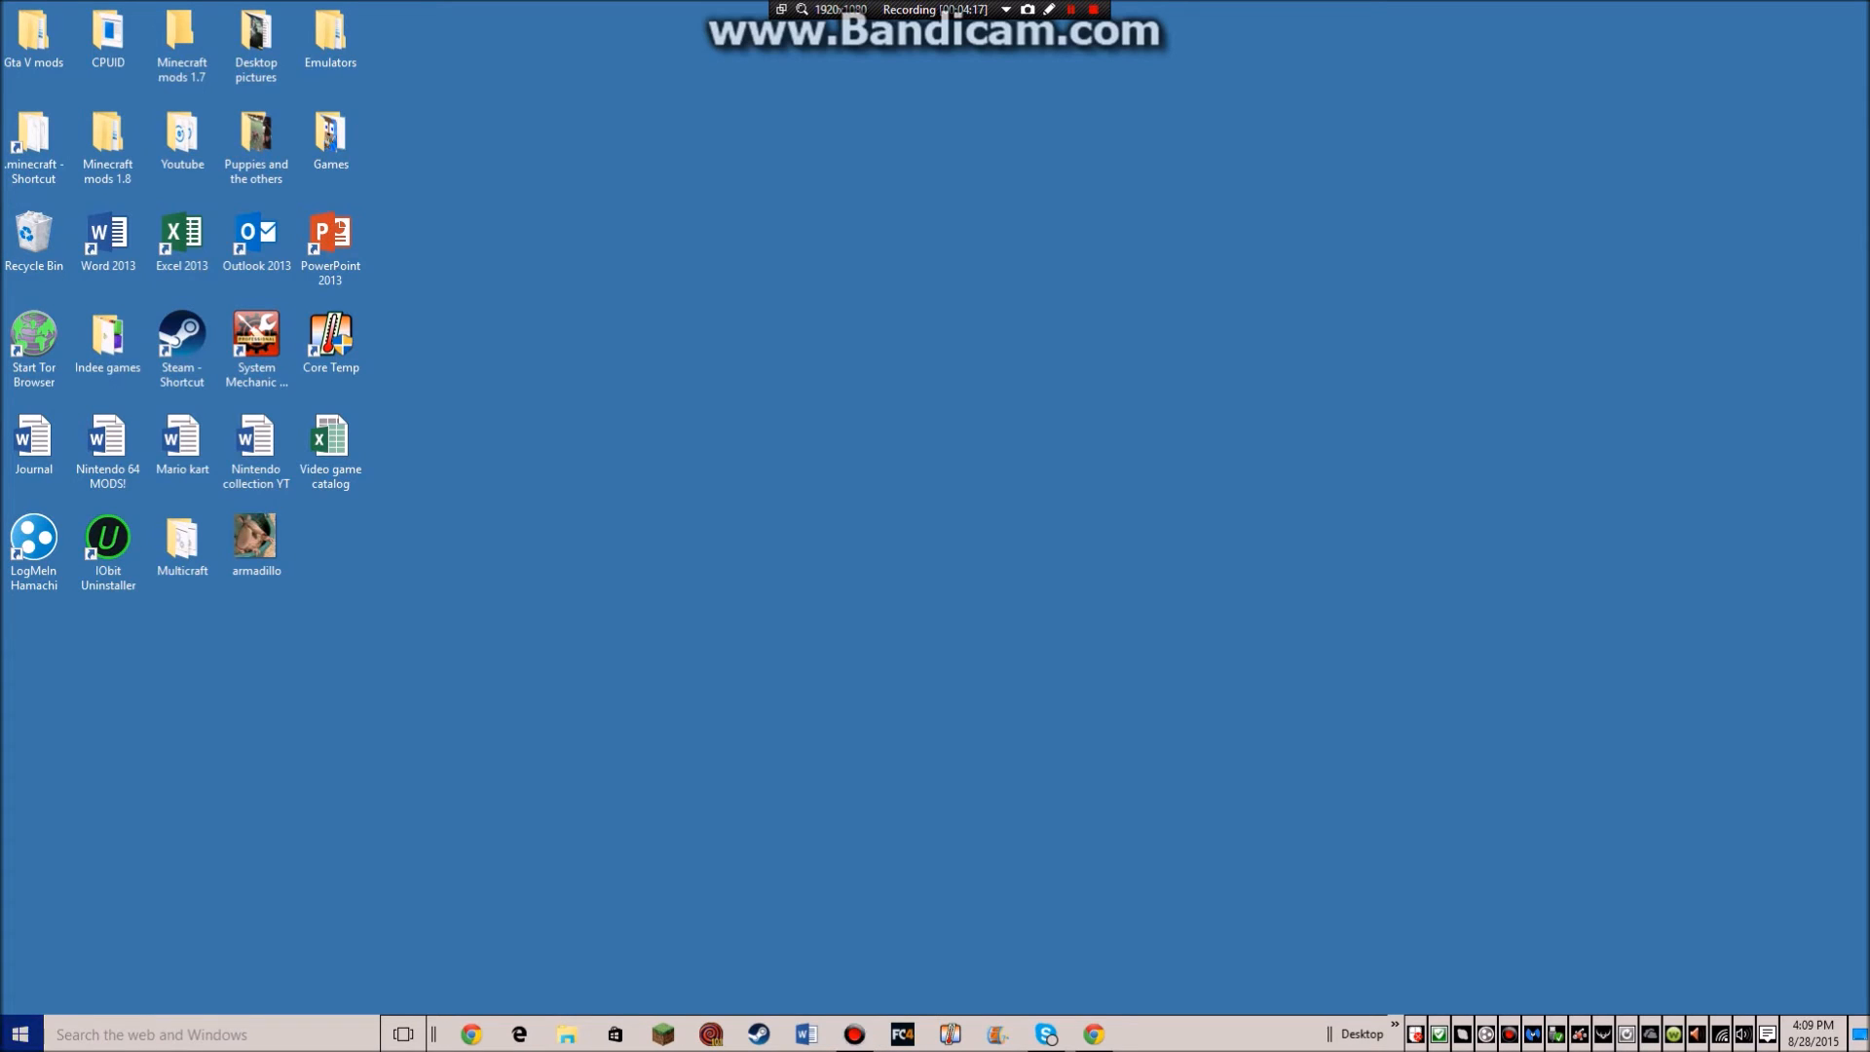
From Start, reach Personalization > Themes and open Mouse pointer settings
left_click(18, 1028)
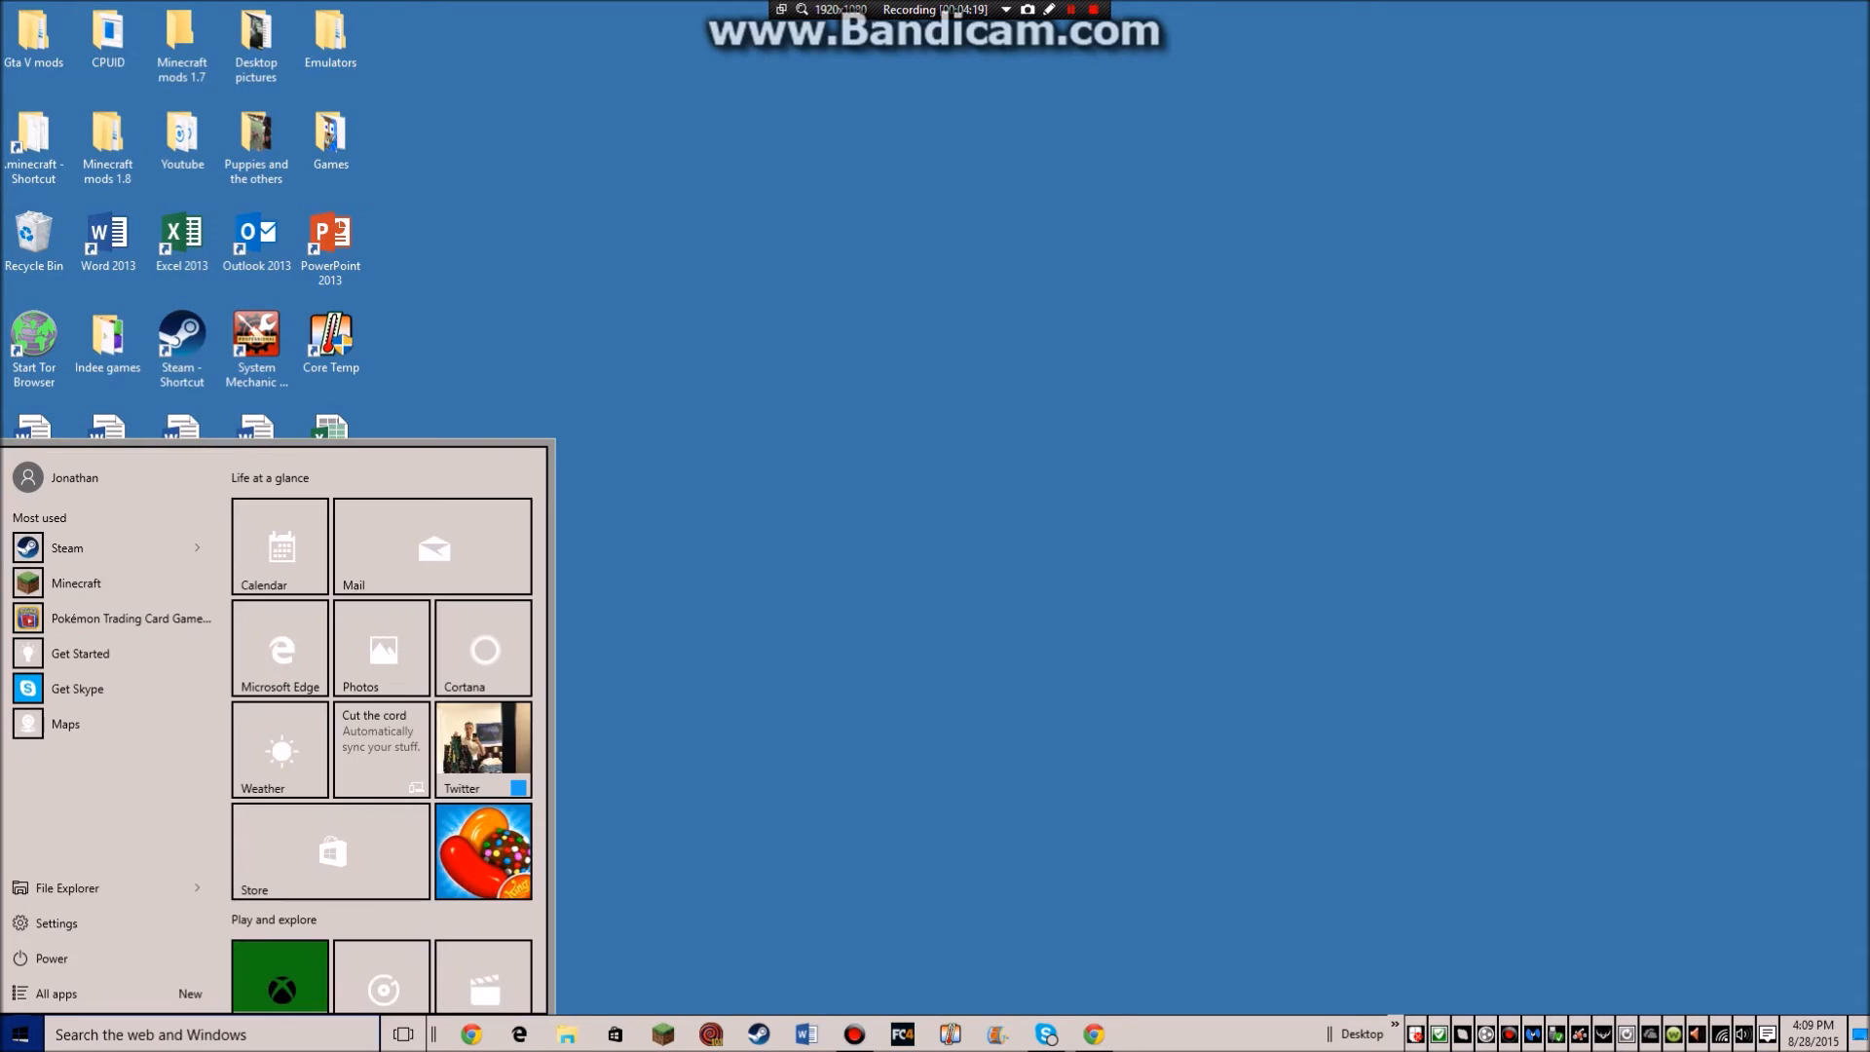
left_click(55, 923)
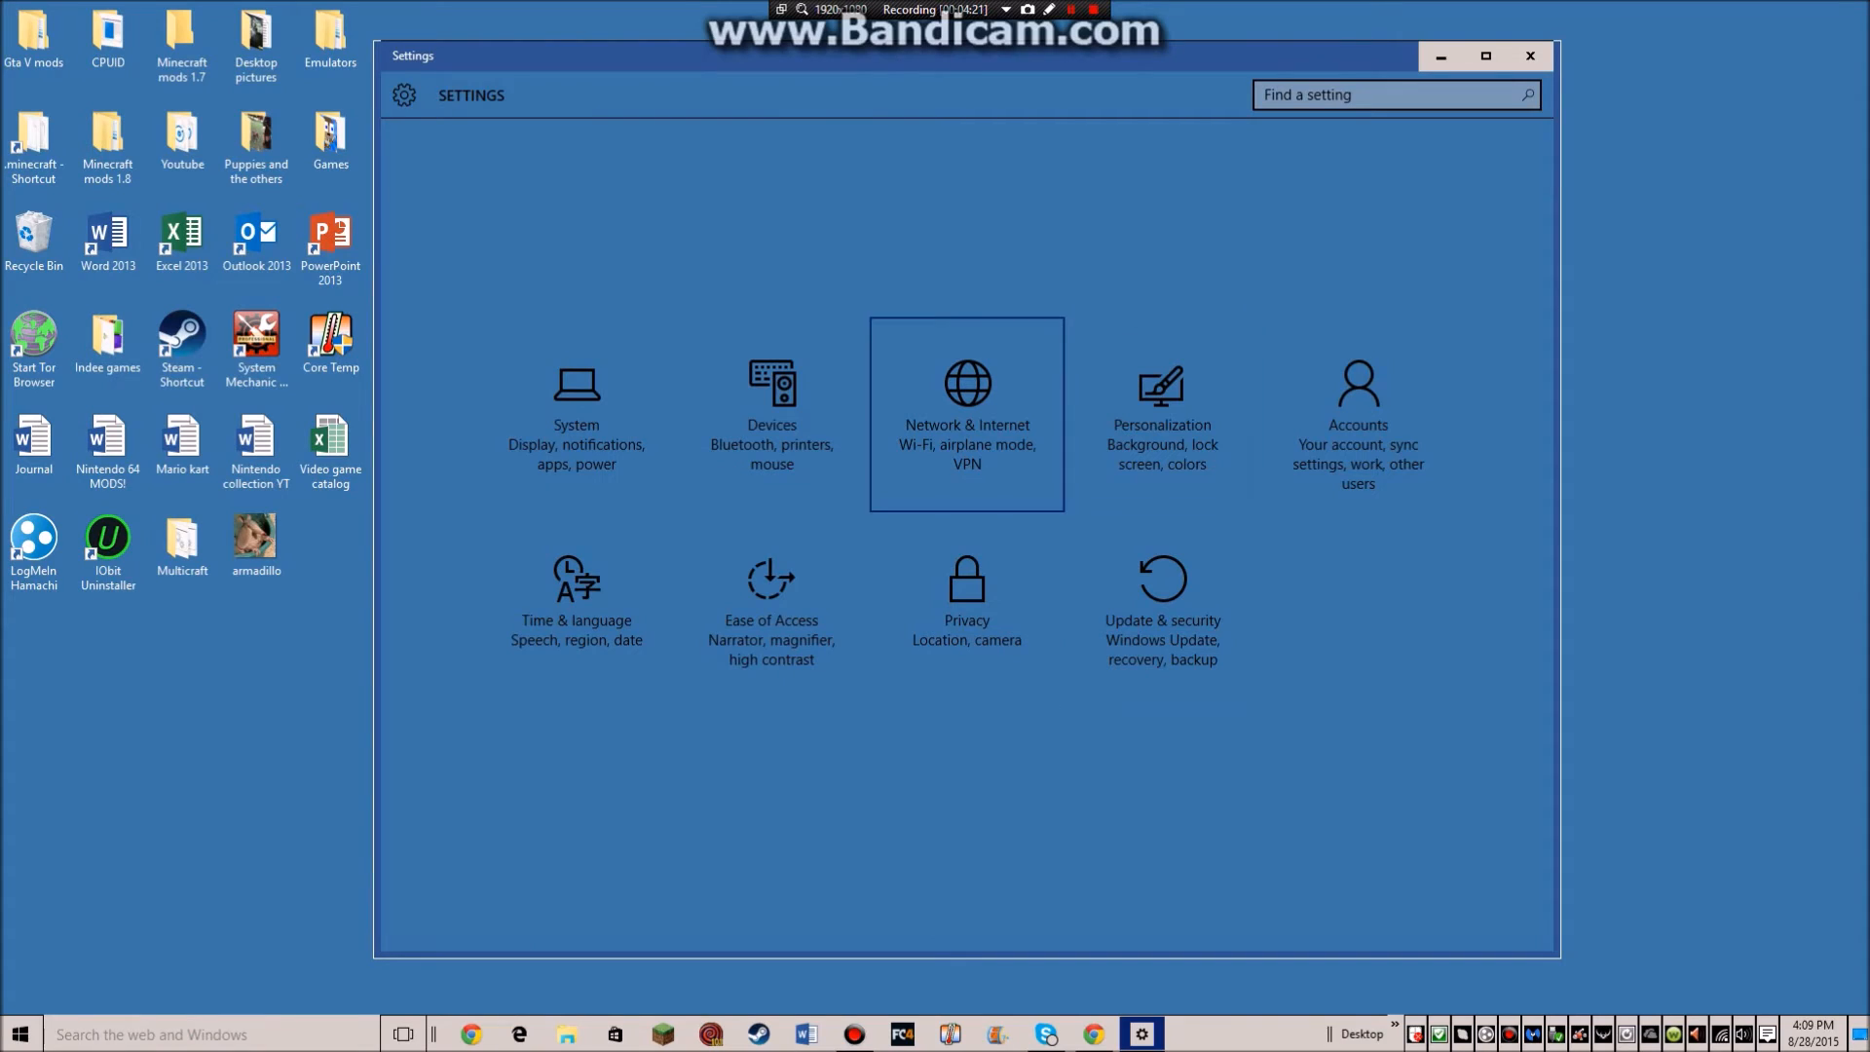
mouse_move(771, 607)
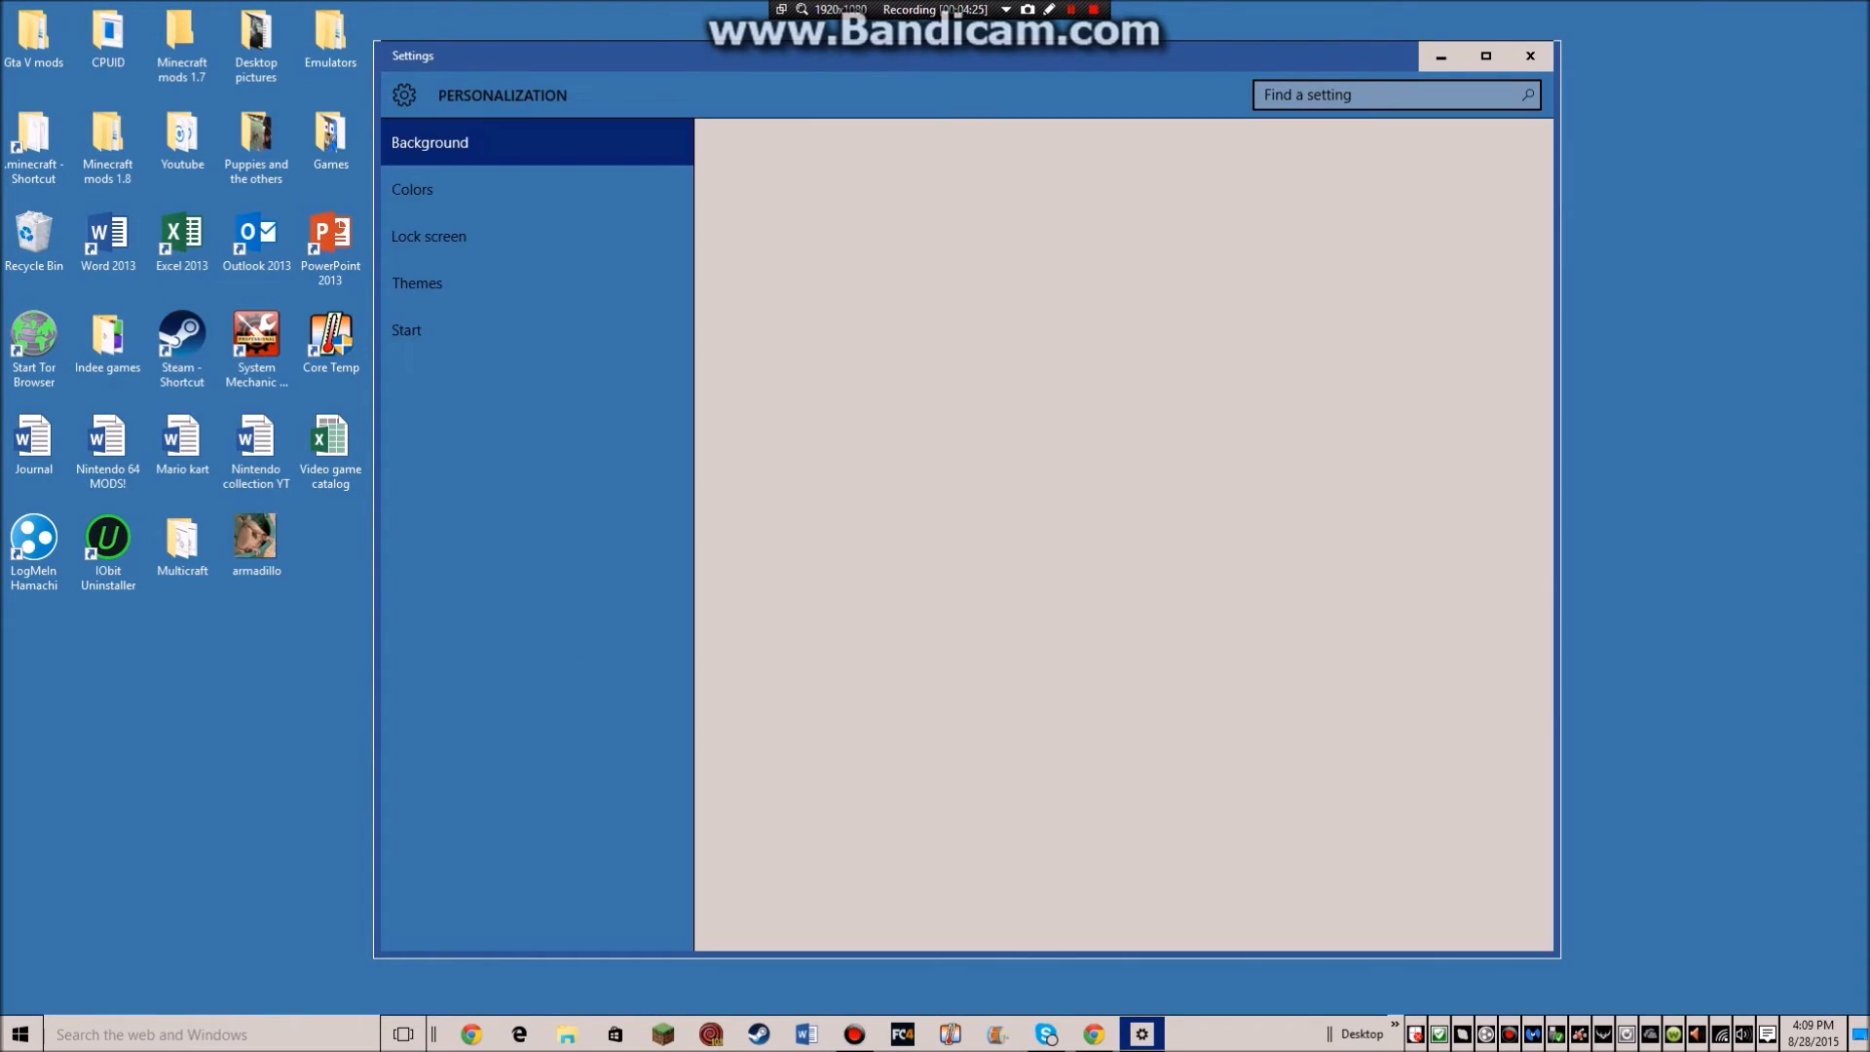
left_click(417, 282)
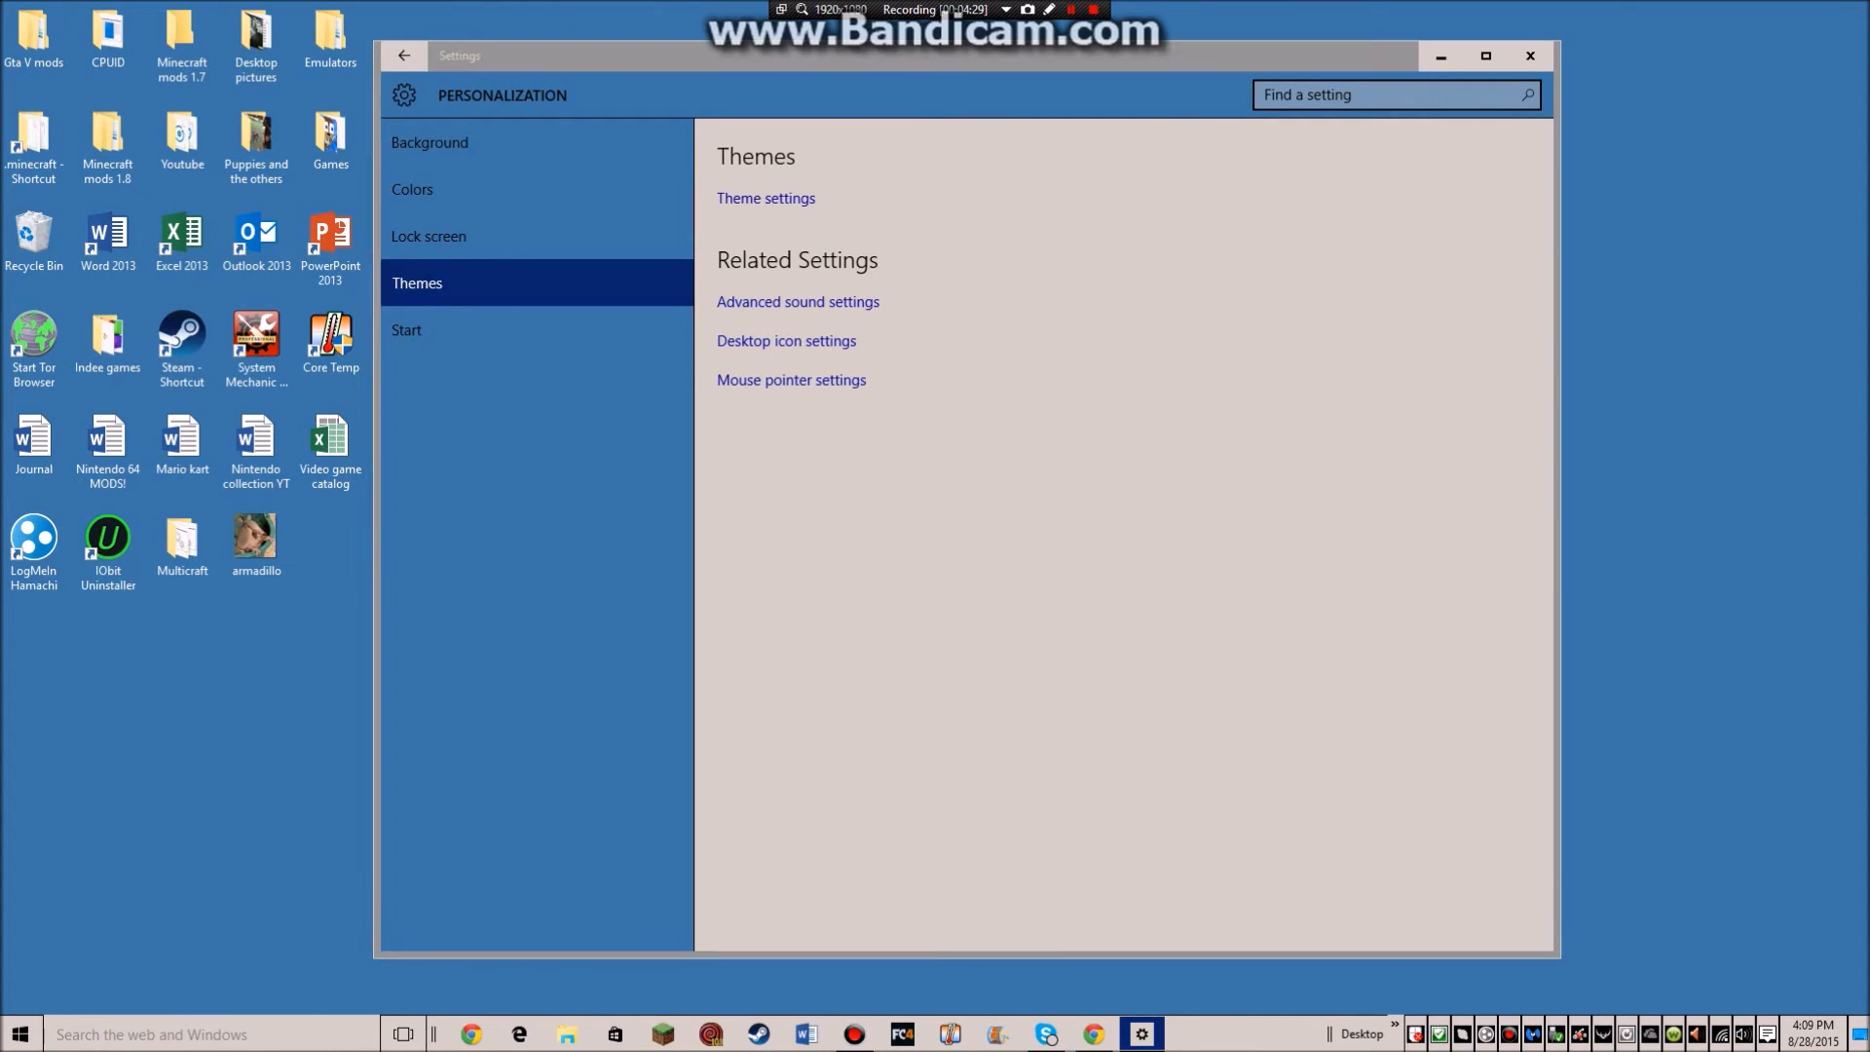
left_click(791, 379)
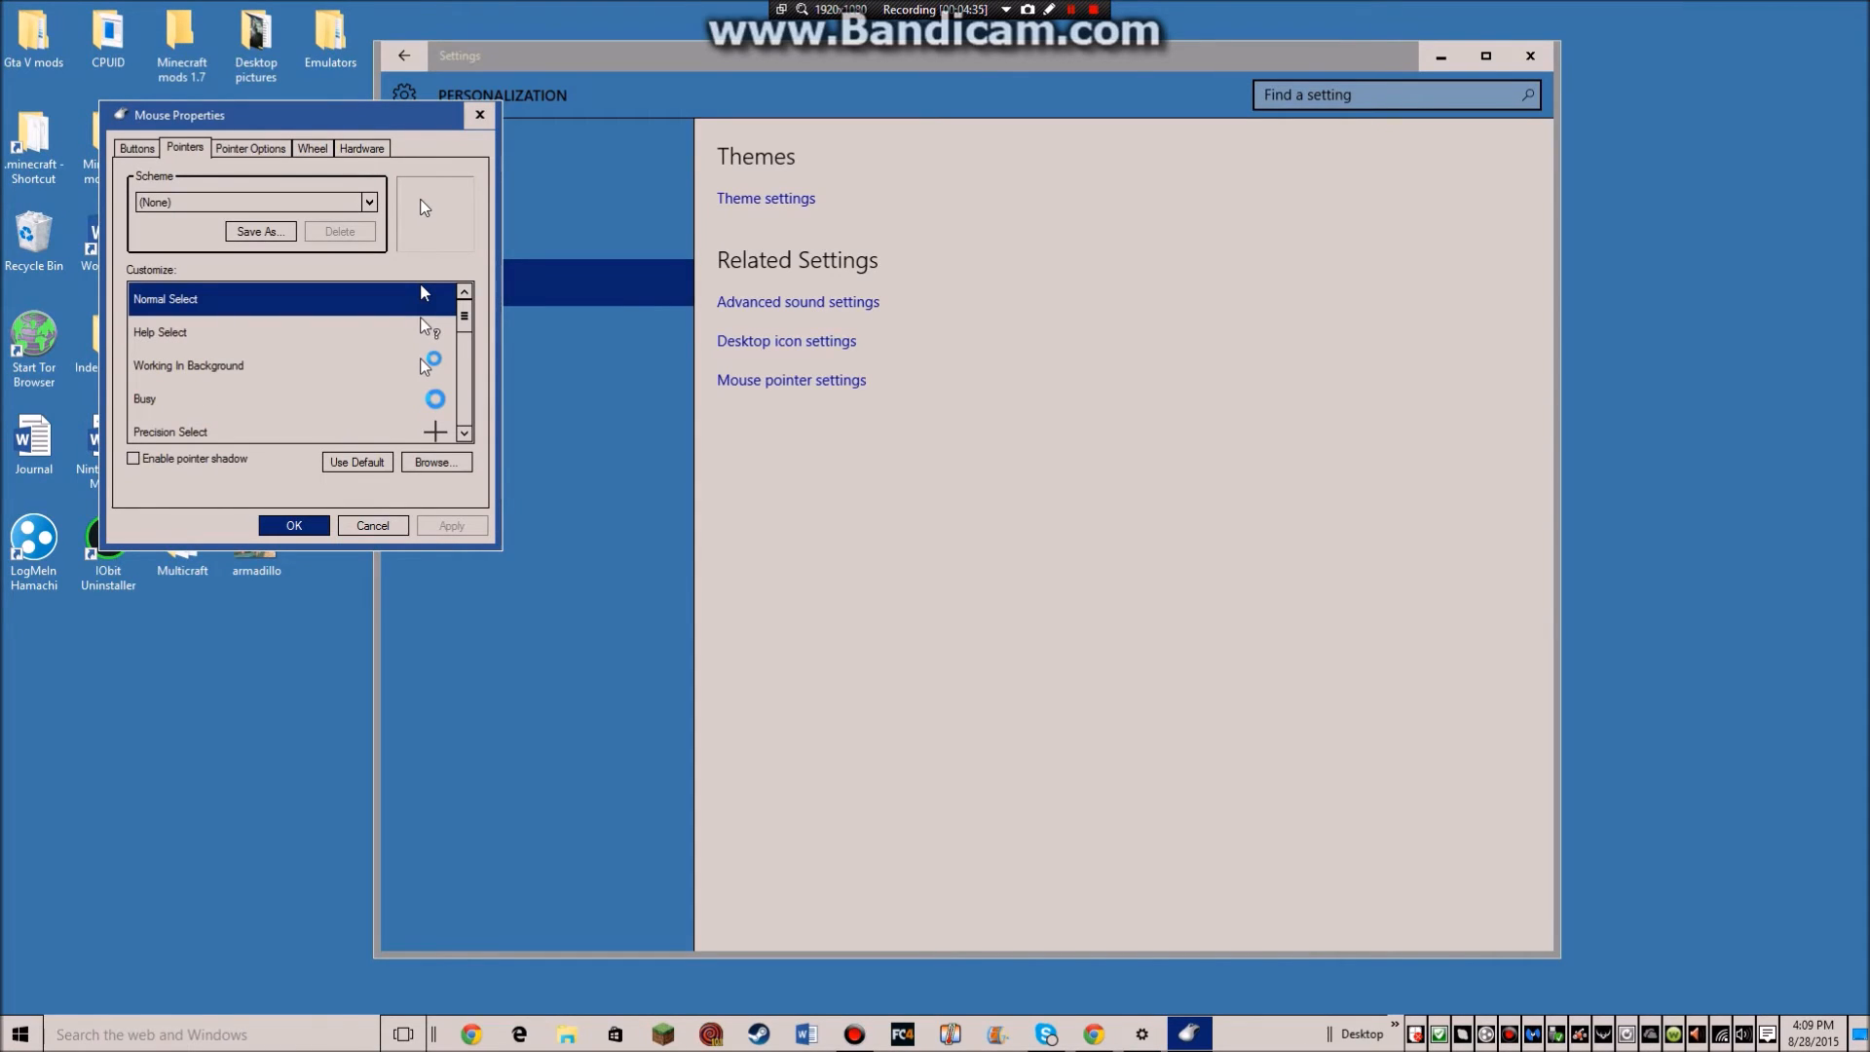
Keep the pointer scheme at (None) and switch to the Pointer Options page
left_click(368, 201)
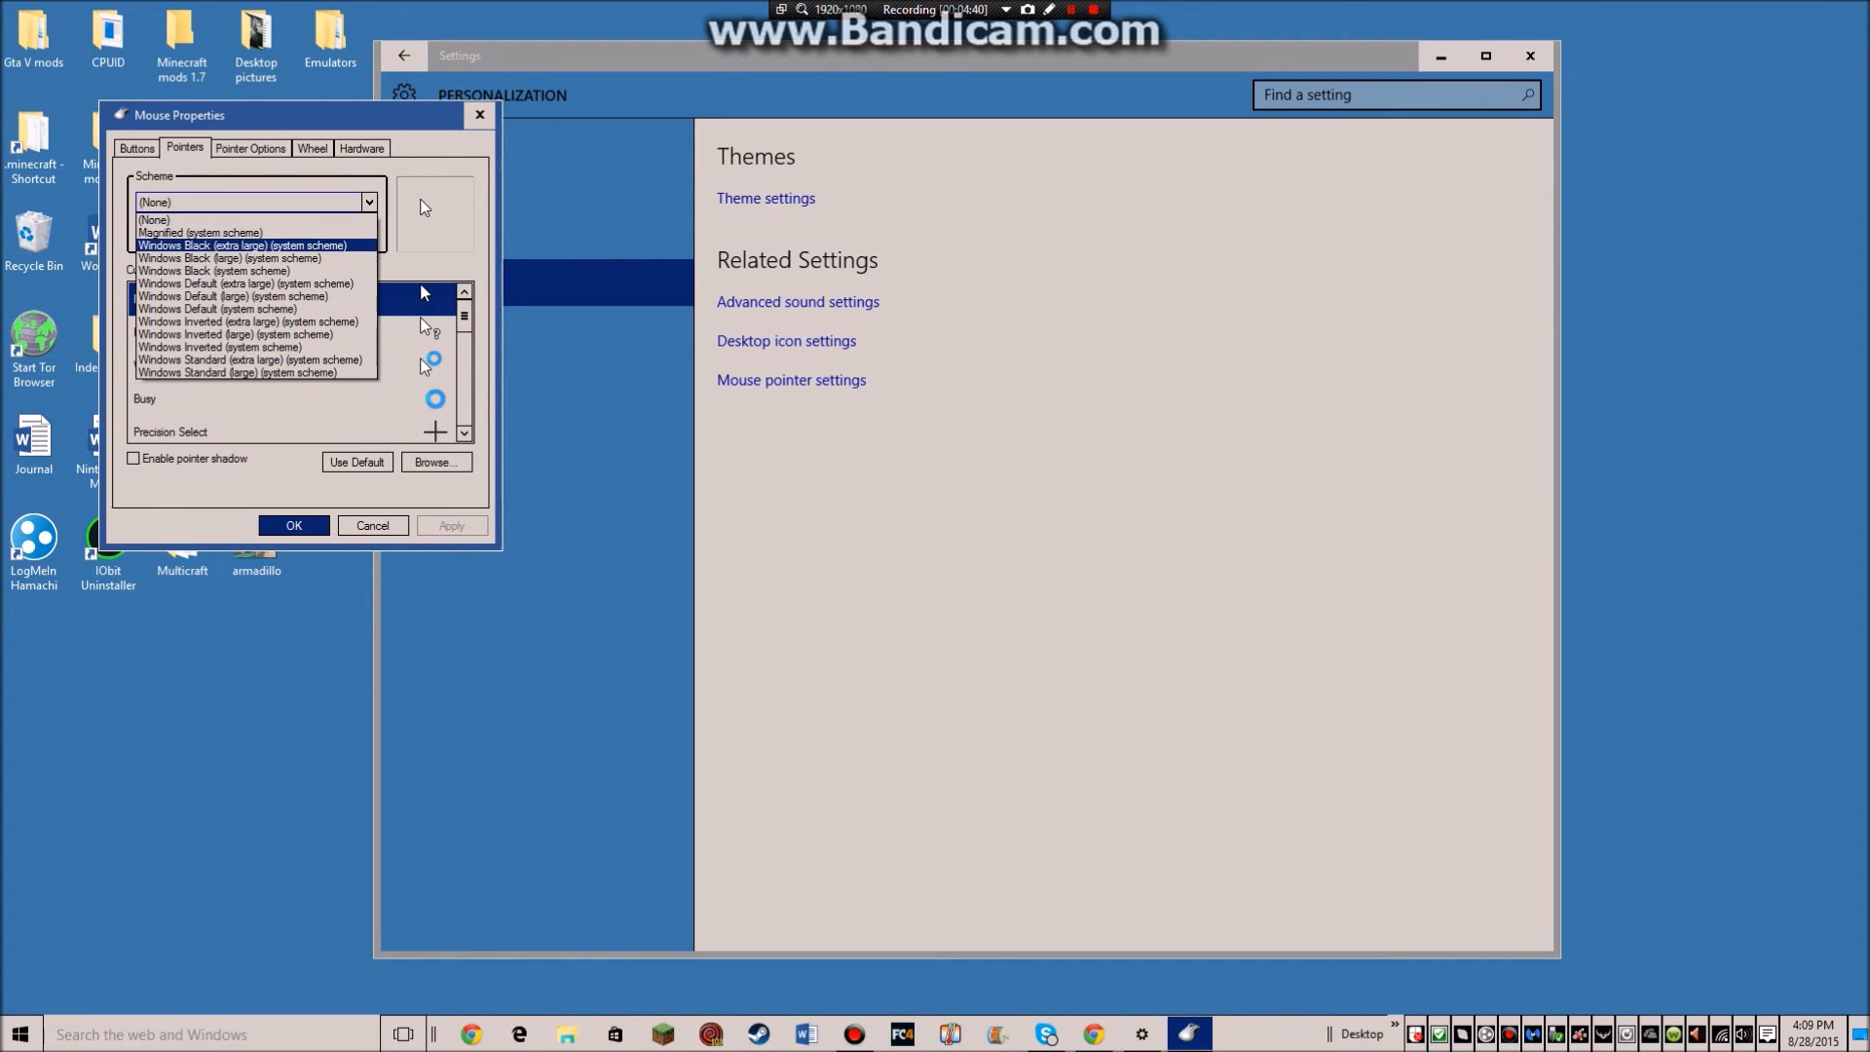
left_click(156, 218)
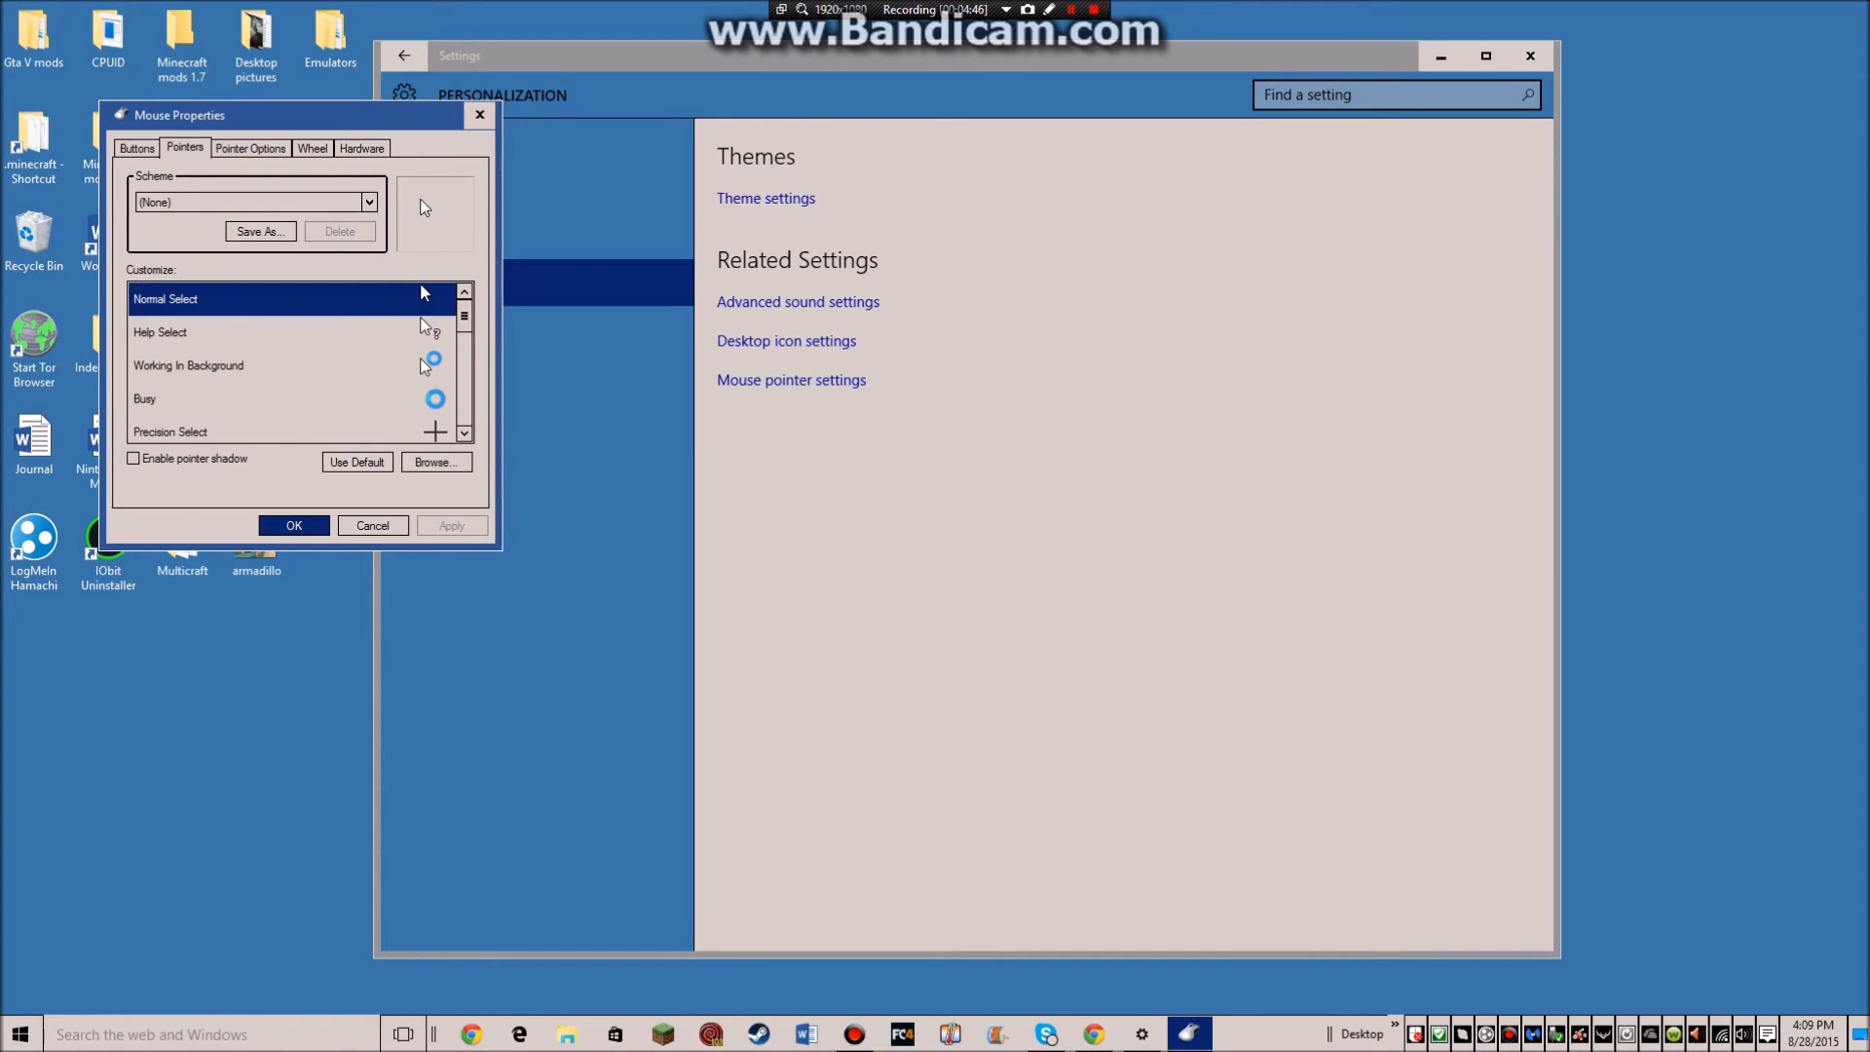
left_click(249, 148)
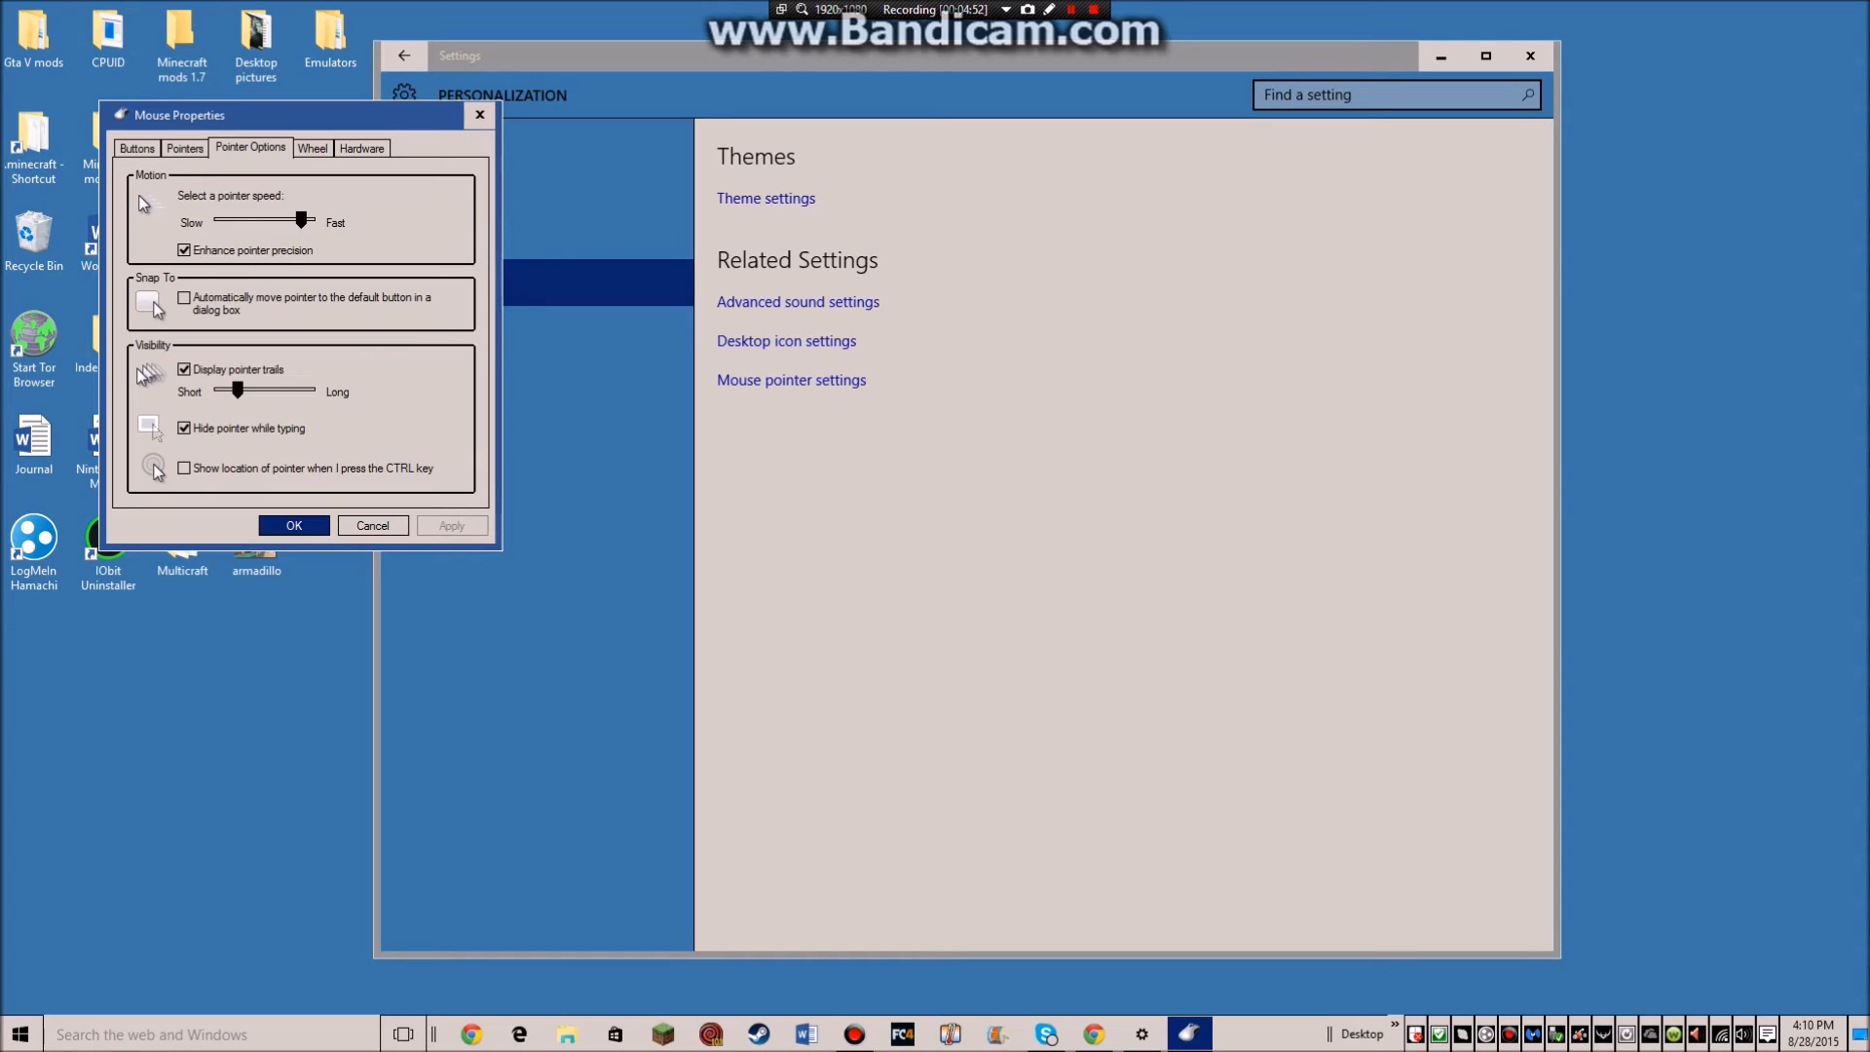
Try long pointer trails, return them to Short, enable show-location-on-CTRL, and confirm with OK
left_click_drag(236, 389, 312, 389)
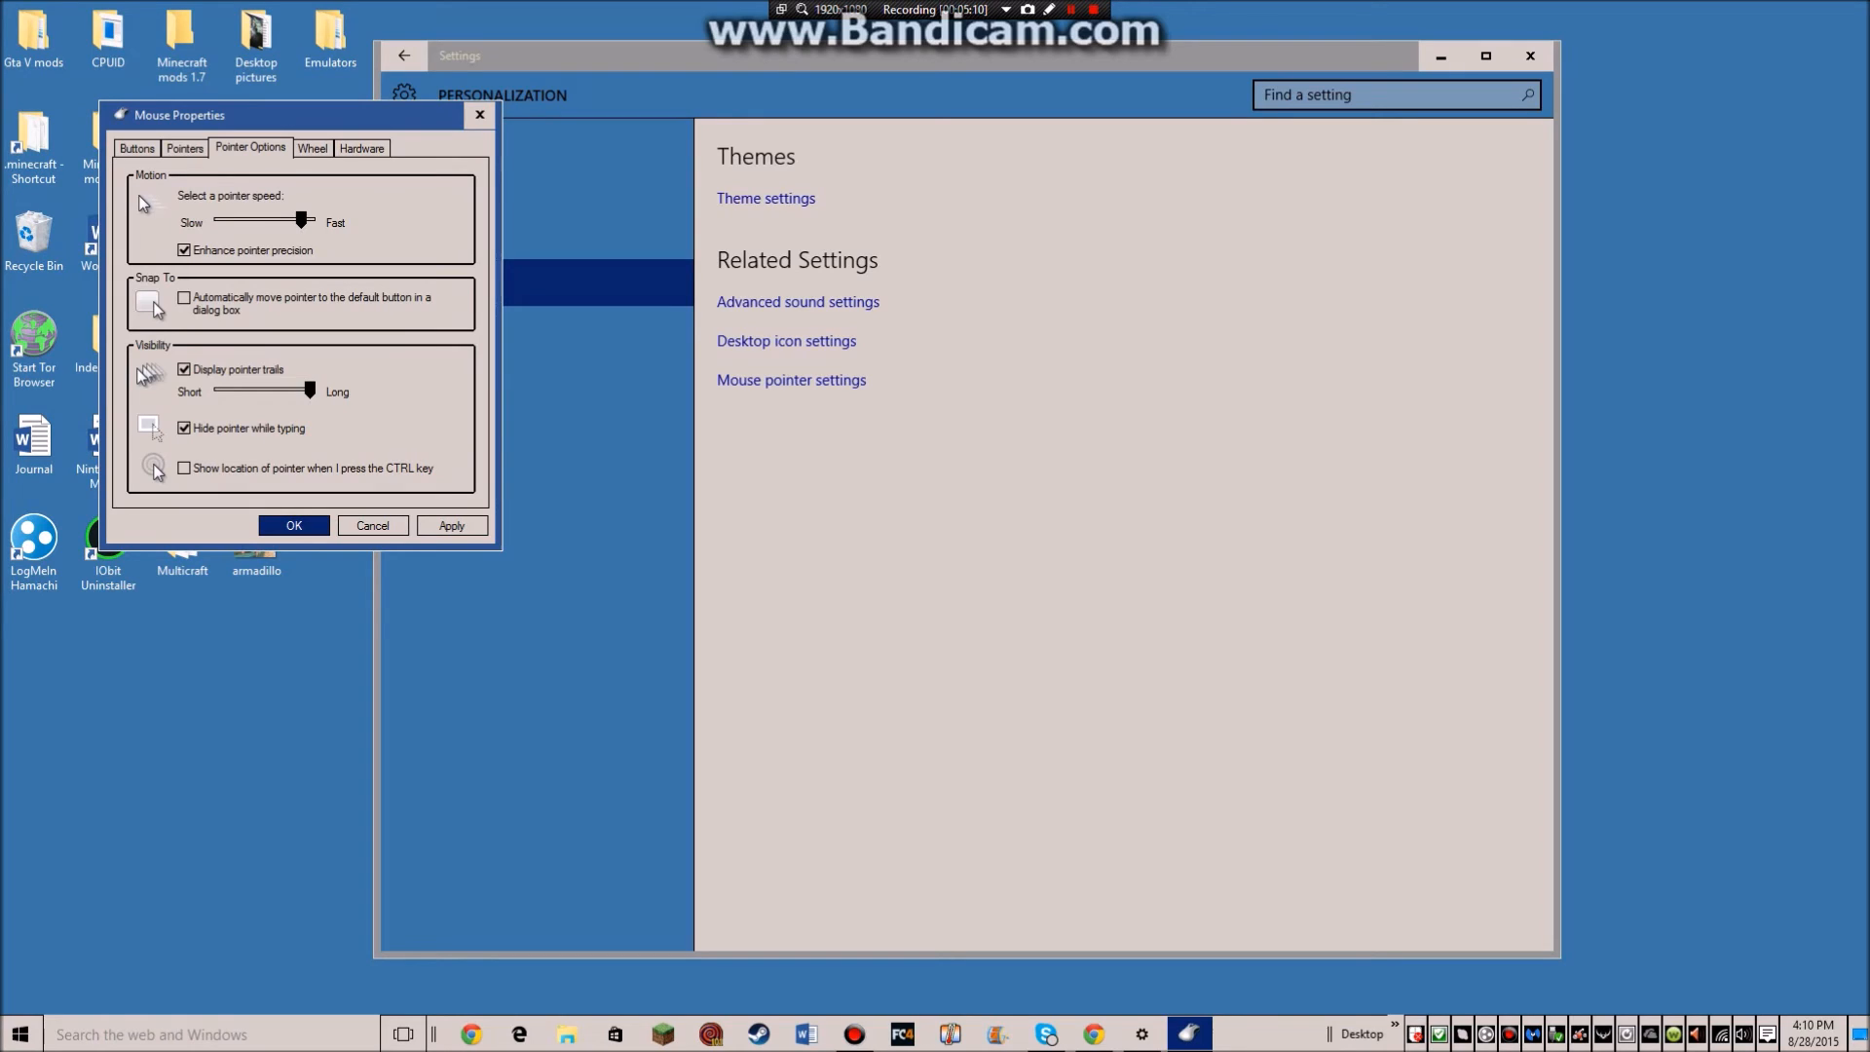
left_click_drag(312, 390, 235, 390)
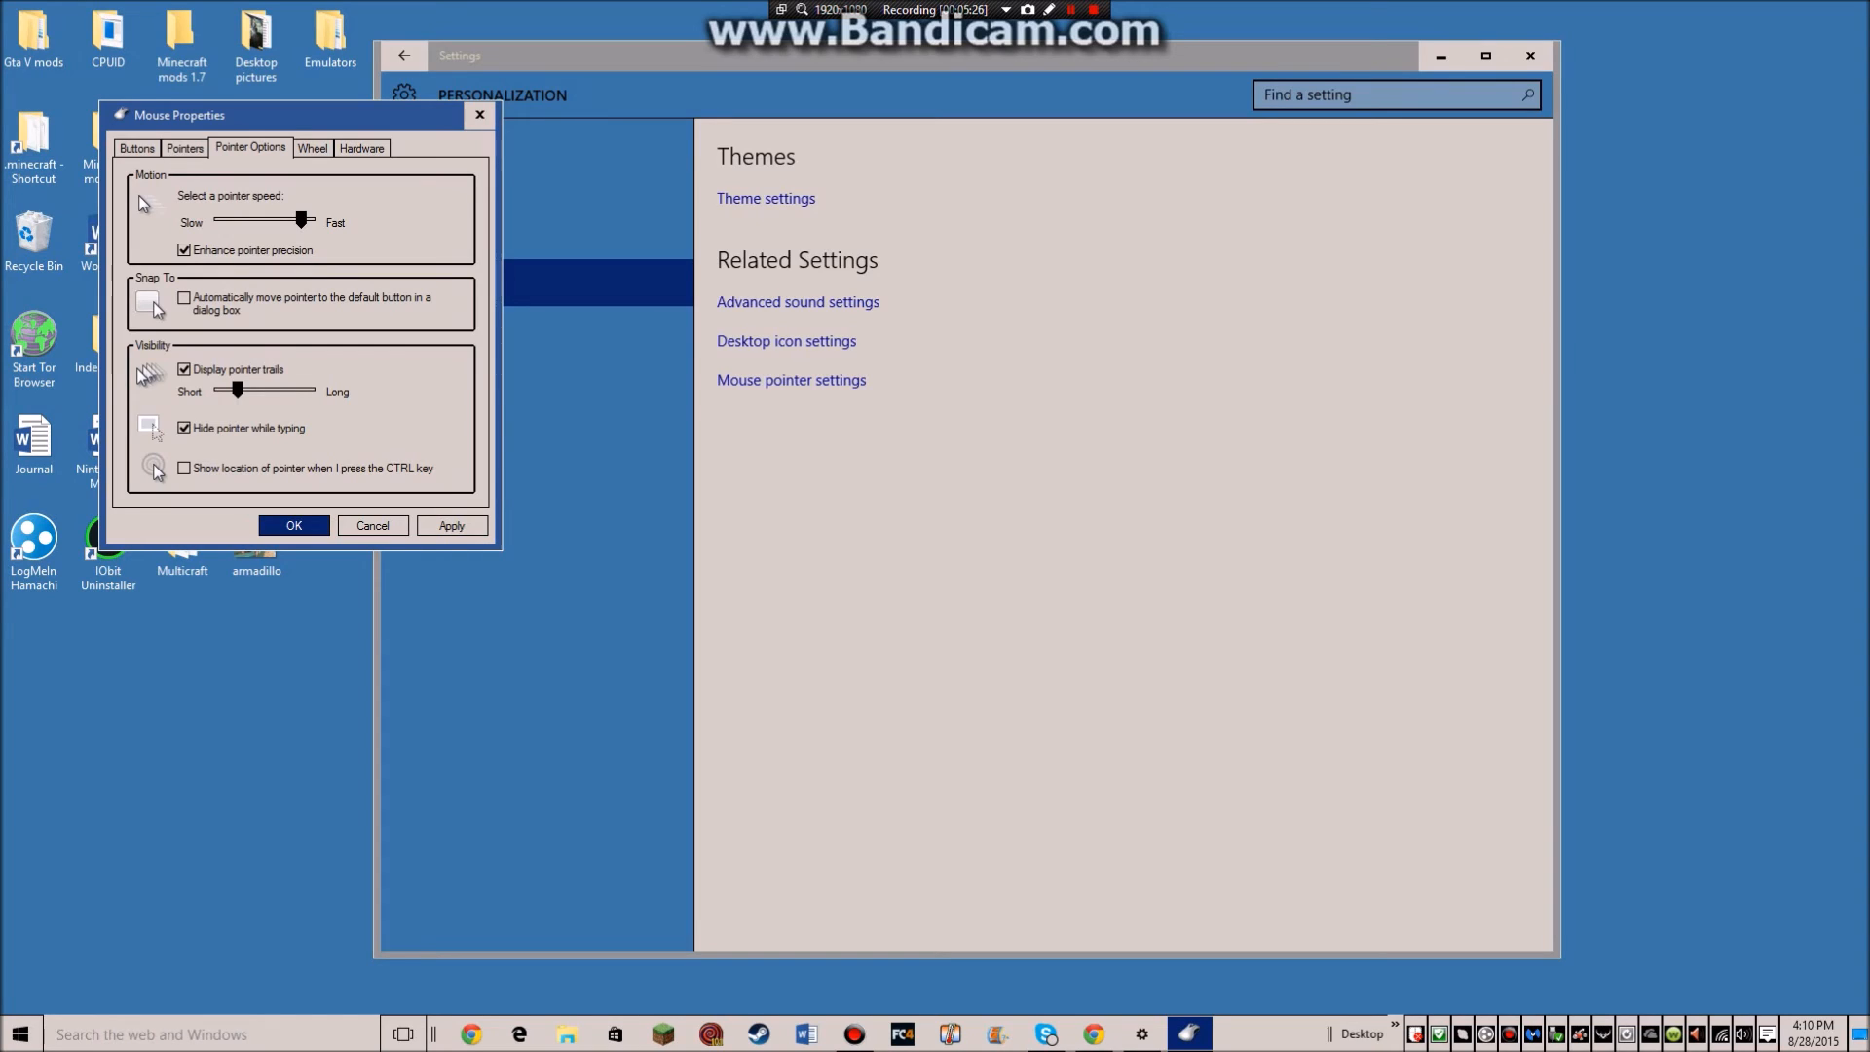
left_click(183, 468)
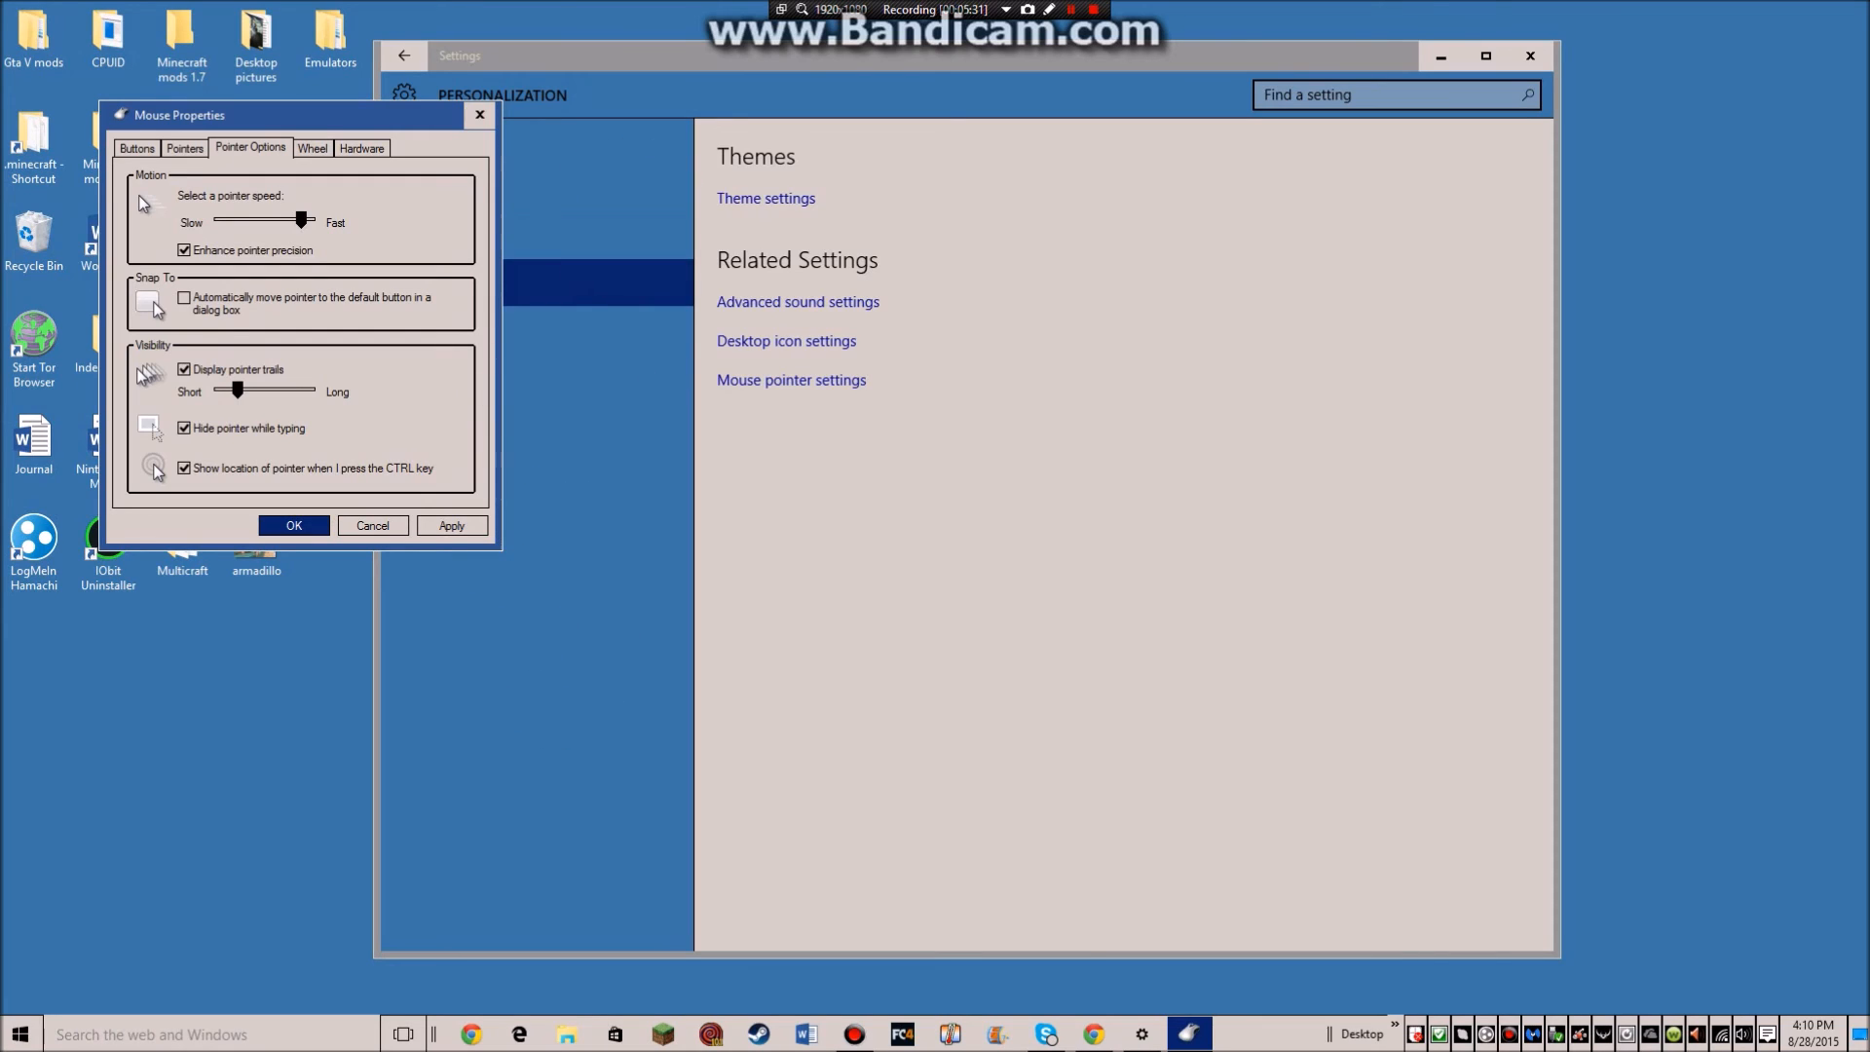
left_click(183, 467)
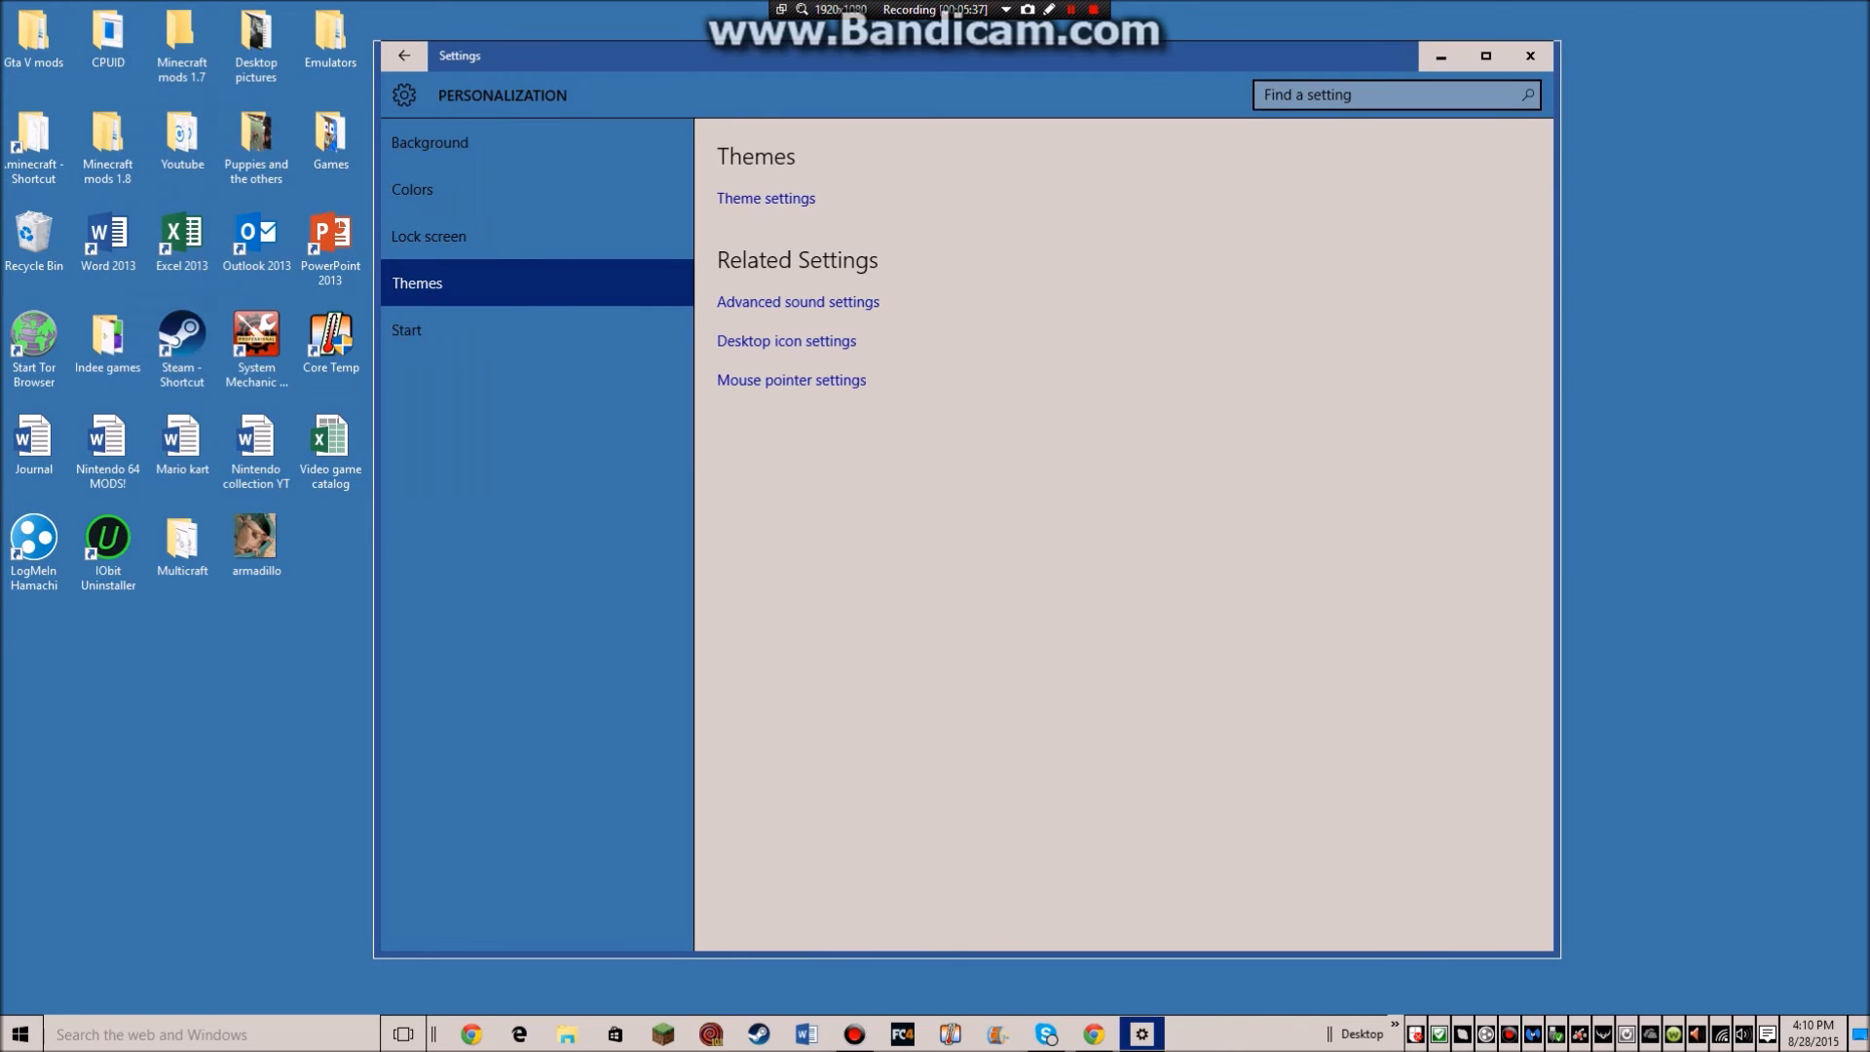
Close Settings and bring up the desktop right-click menu with Personalize and Display settings
left_click(1527, 57)
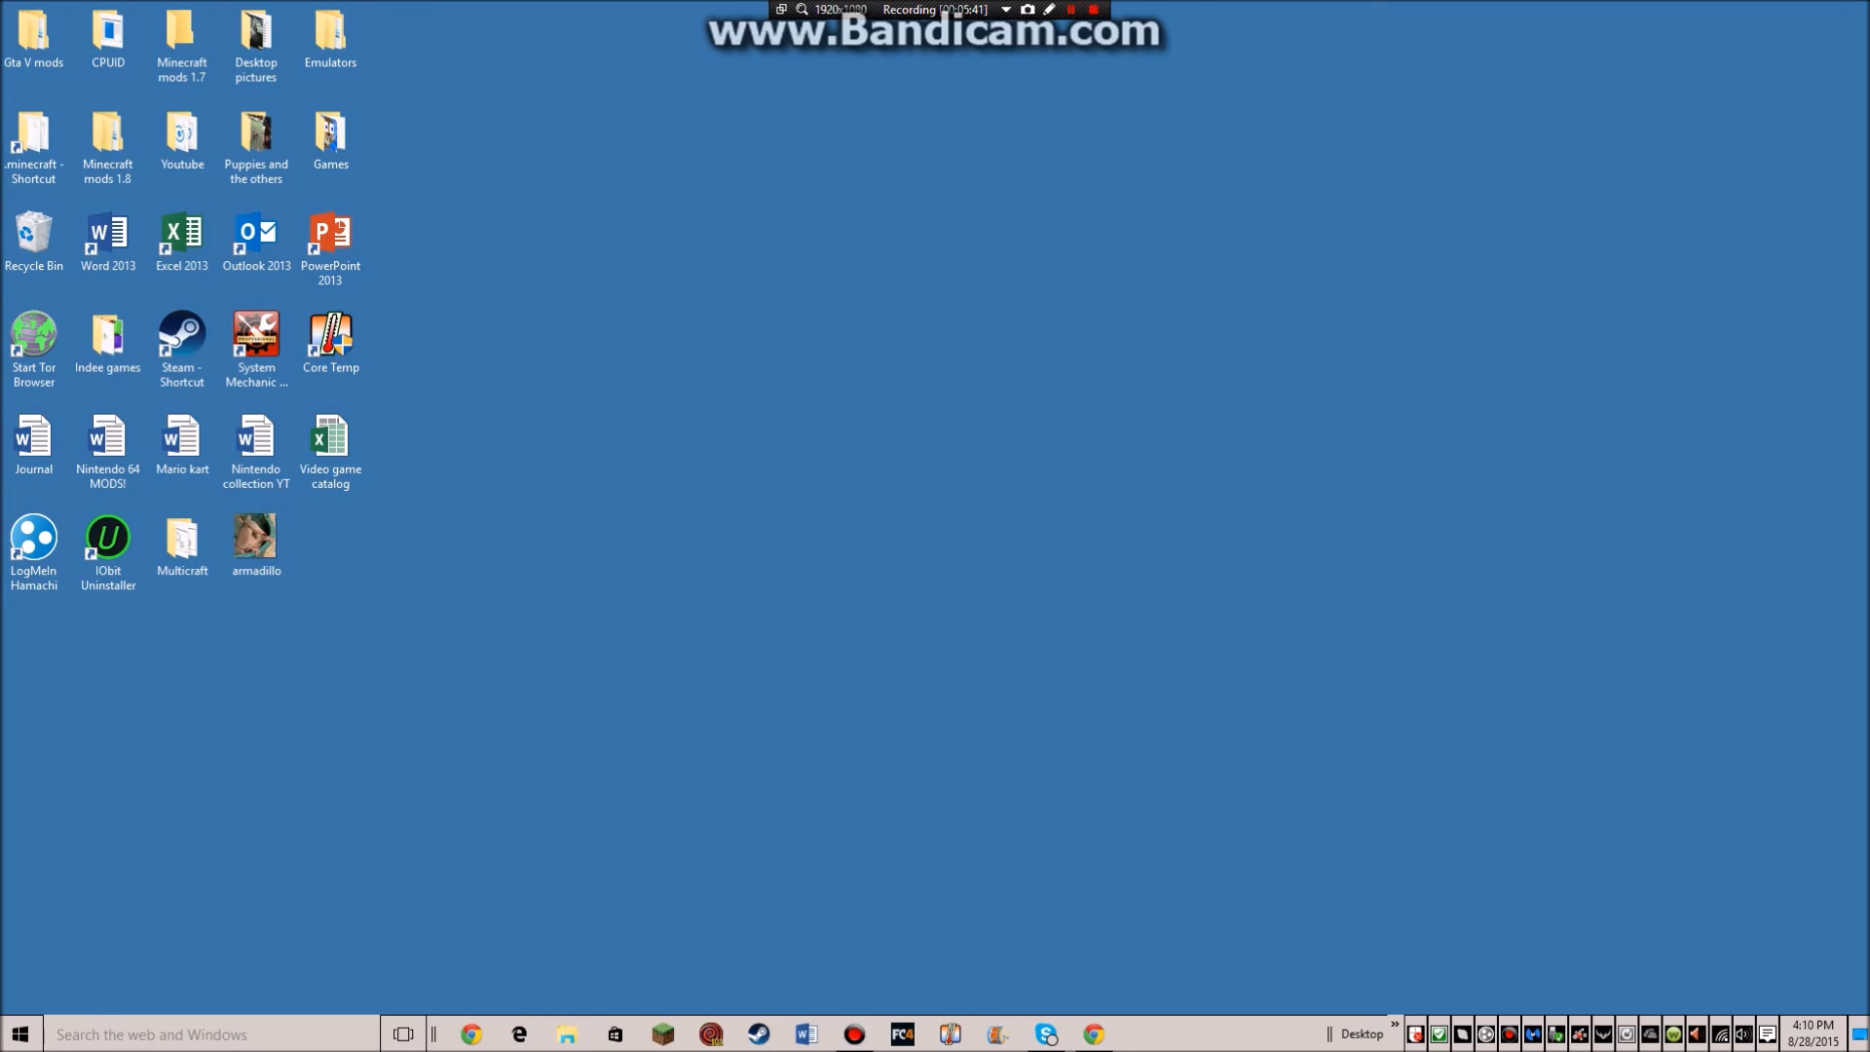
right_click(319, 266)
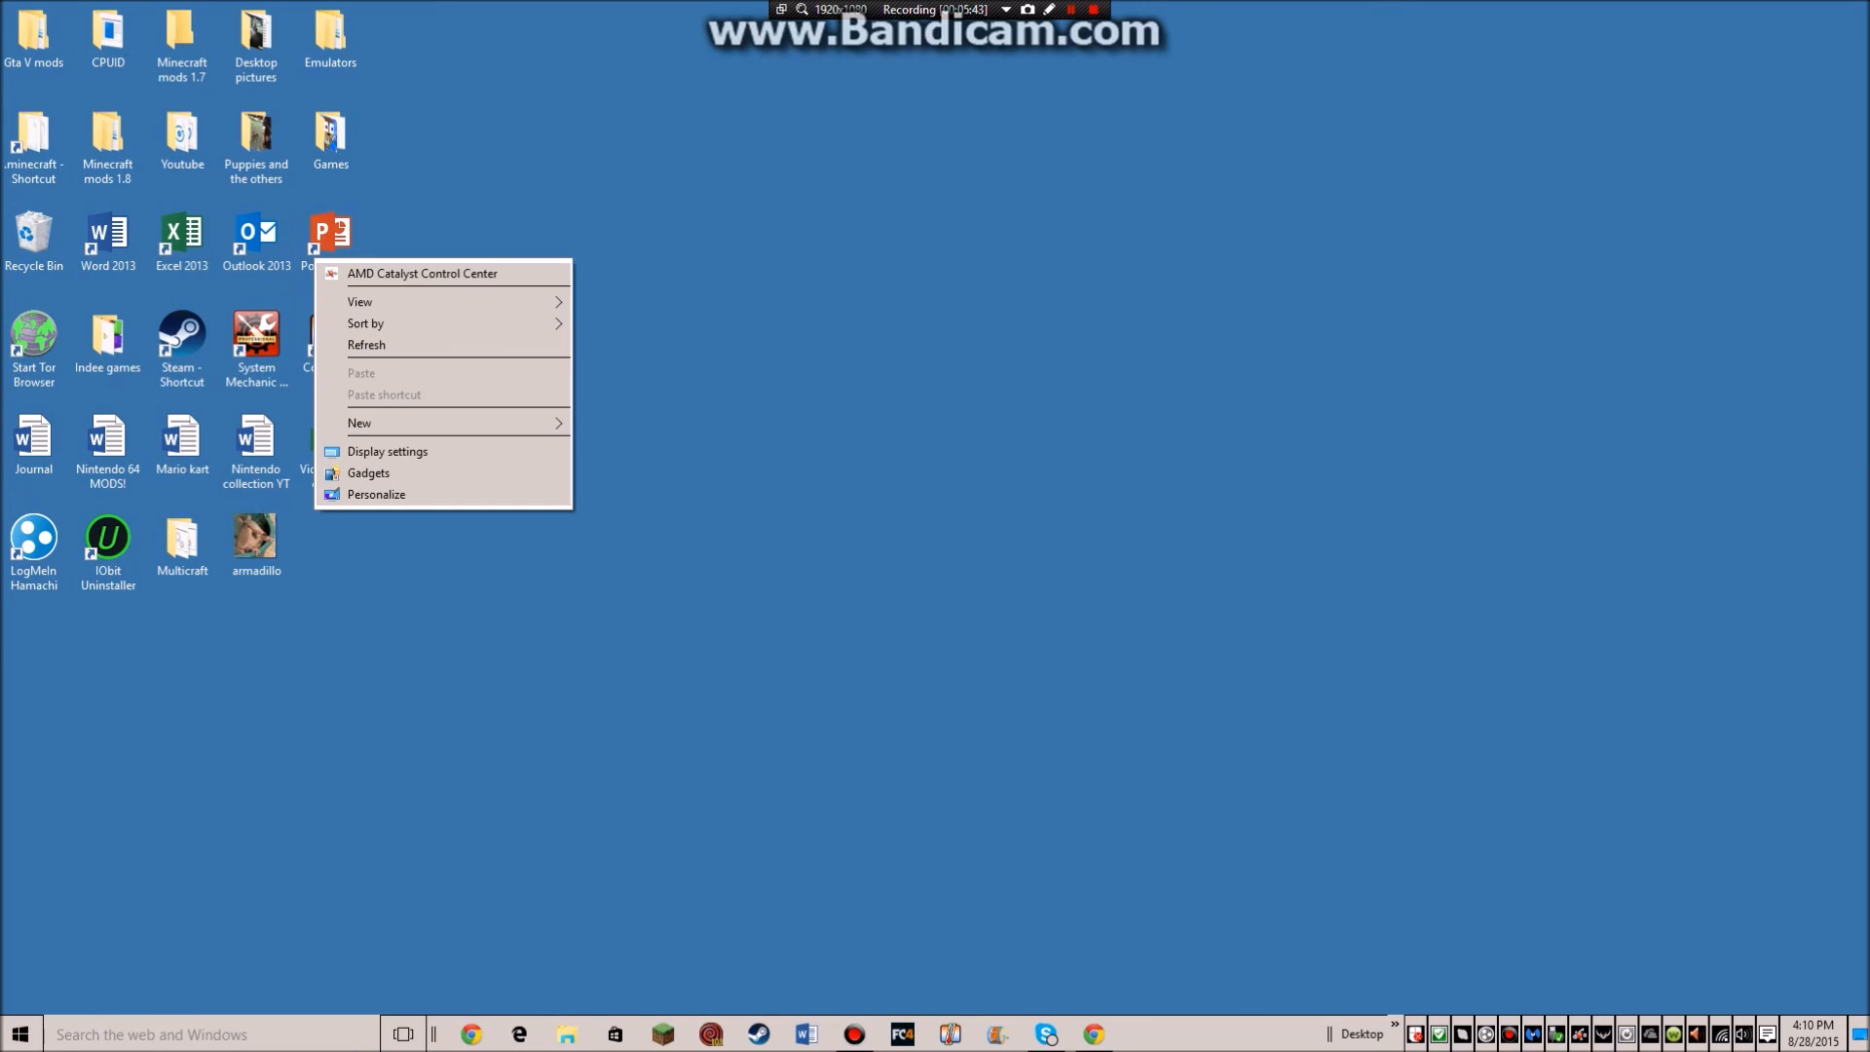